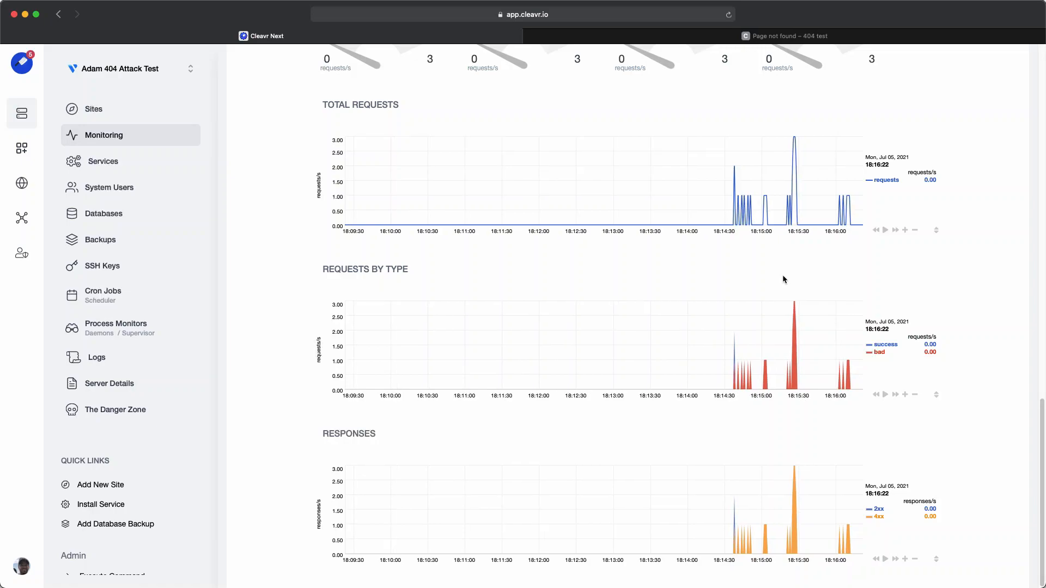
{"action": "scroll", "scroll_direction": "up", "scroll_amount": 3}
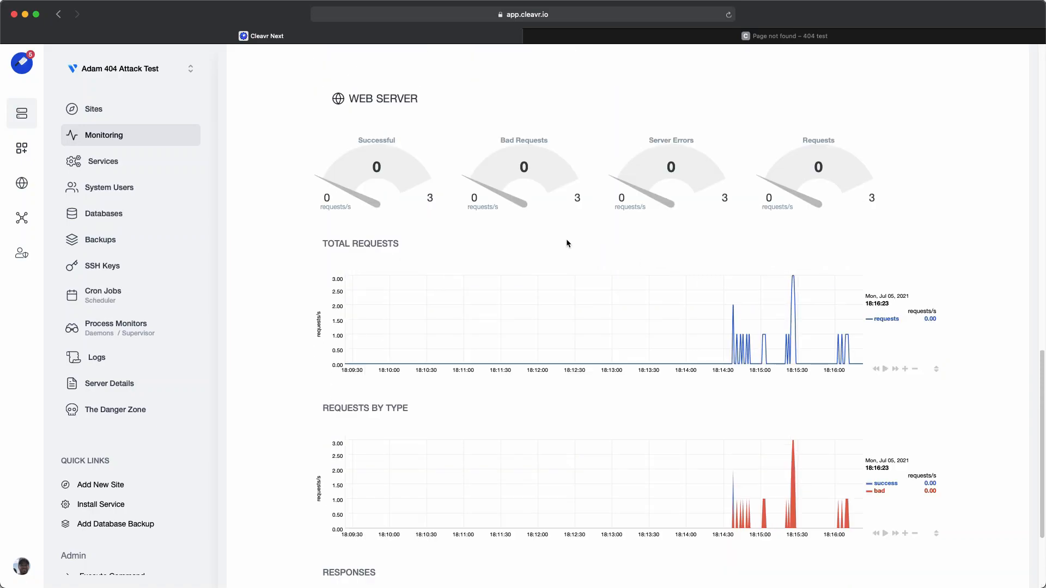
{"action": "scroll", "scroll_direction": "down", "scroll_amount": 3}
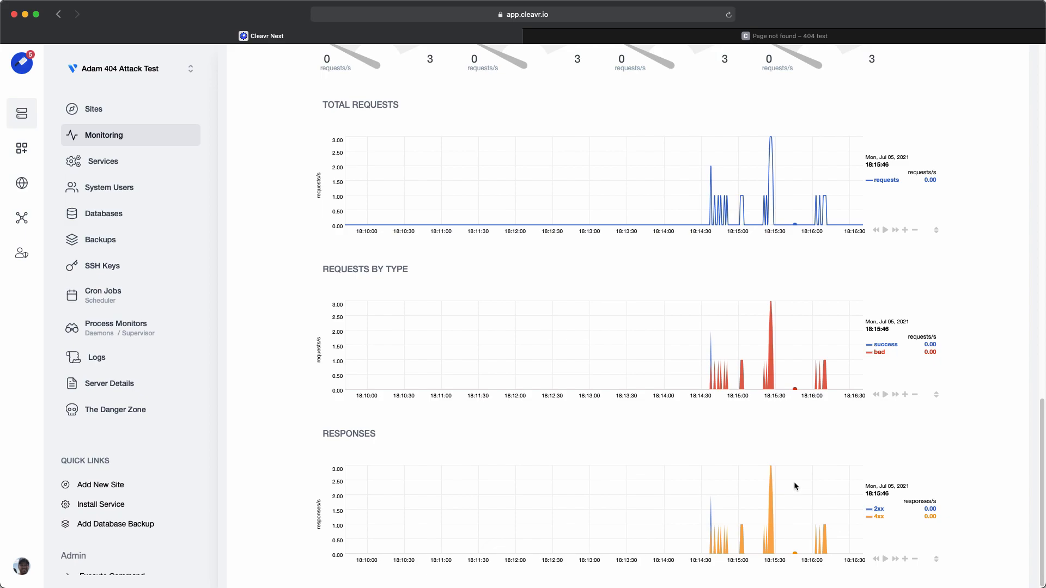
{"action": "scroll", "scroll_direction": "up", "scroll_amount": 3}
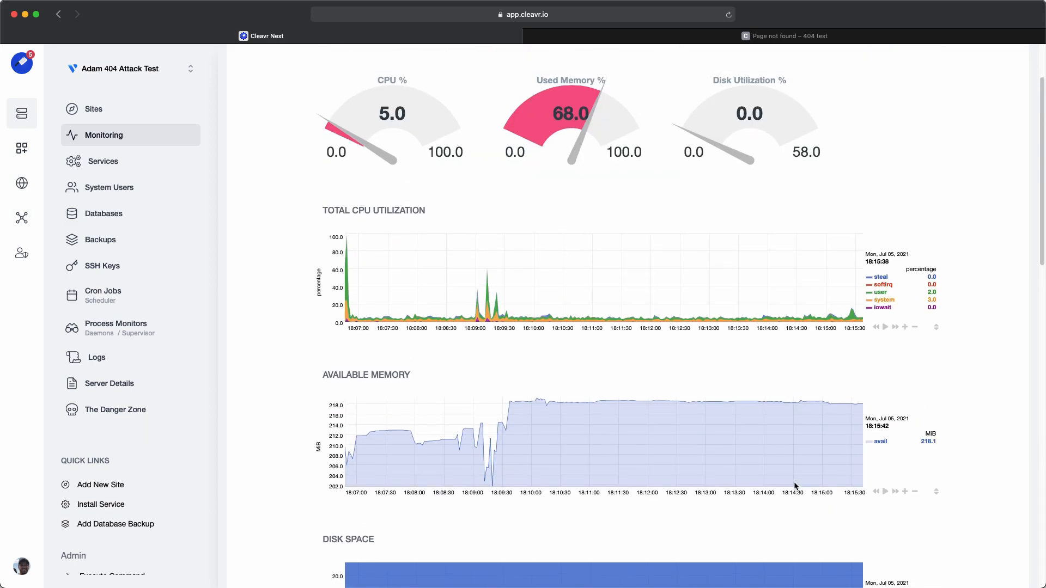
{"action": "scroll", "scroll_direction": "down", "scroll_amount": 3}
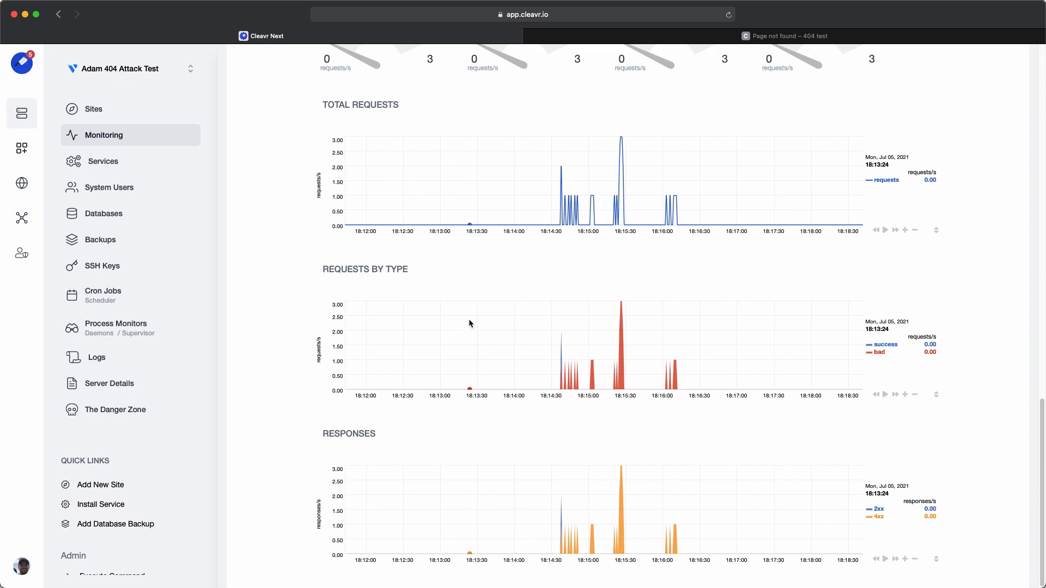
{"action": "left_click", "coordinate": [102, 266]}
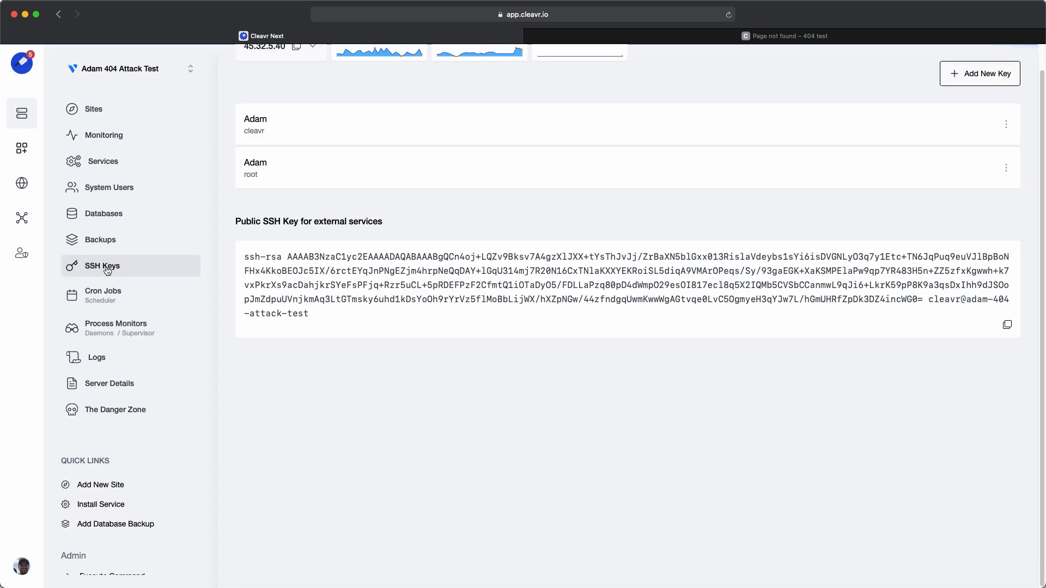
{"action": "mouse_move", "coordinate": [284, 115]}
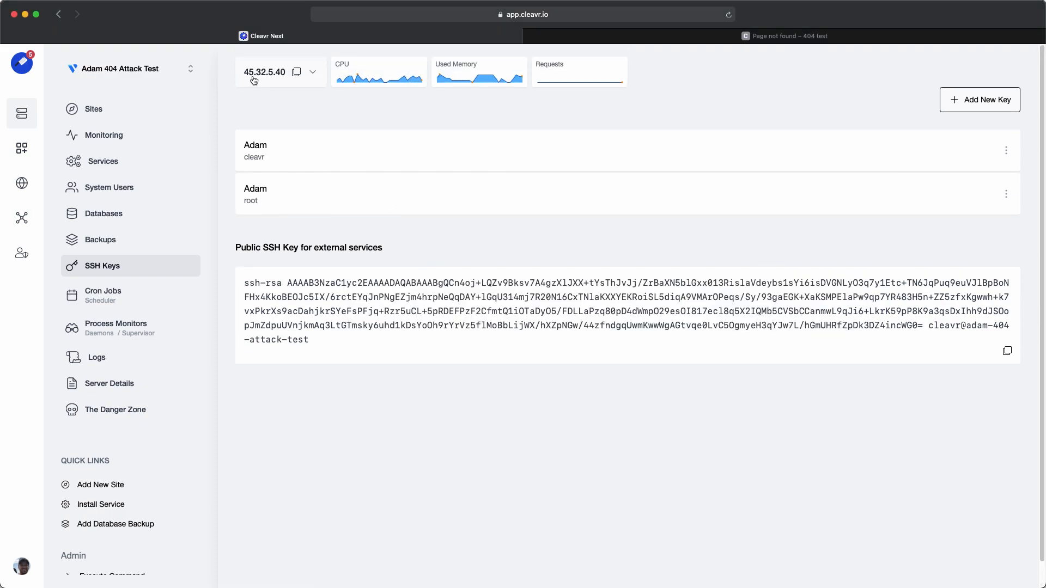
{"action": "mouse_move", "coordinate": [296, 72]}
{"action": "type", "text": "t"}
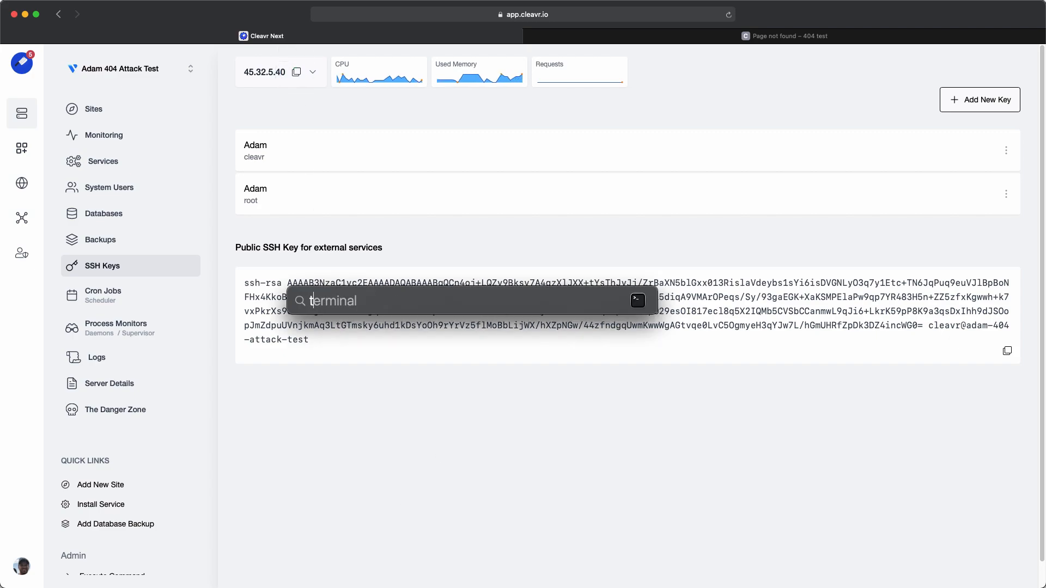
SSH into 45.32.5.40 as root from Terminal, accepting the host fingerprint.
{"action": "key", "text": "Return"}
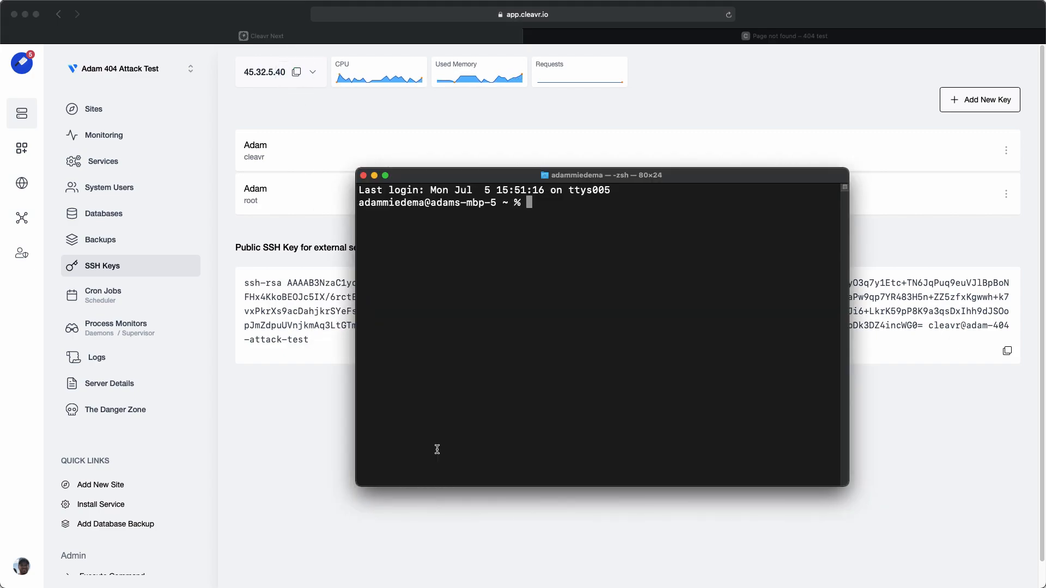
{"action": "type", "text": "ssh roo"}
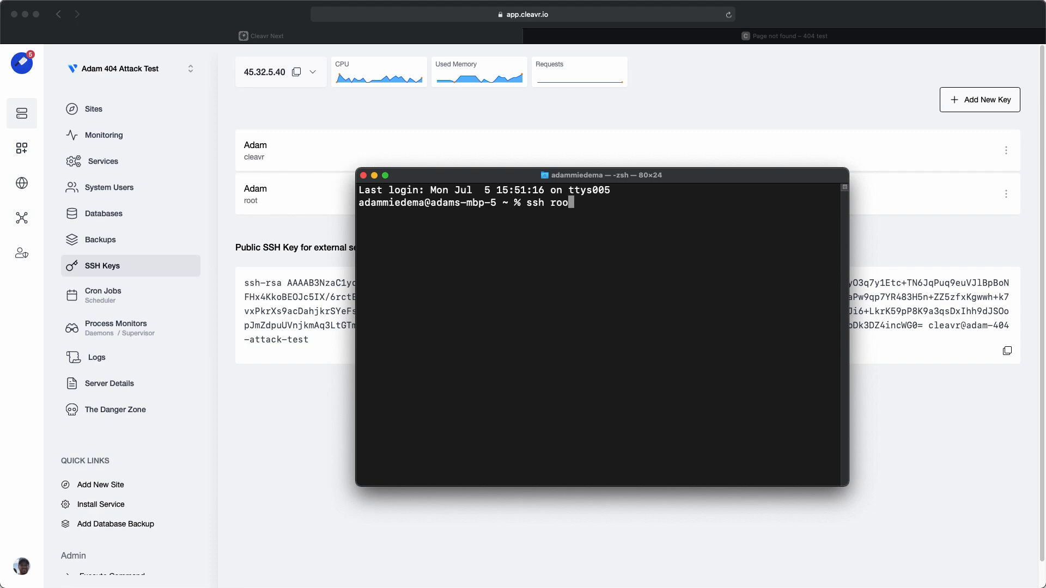
{"action": "key", "text": "Return"}
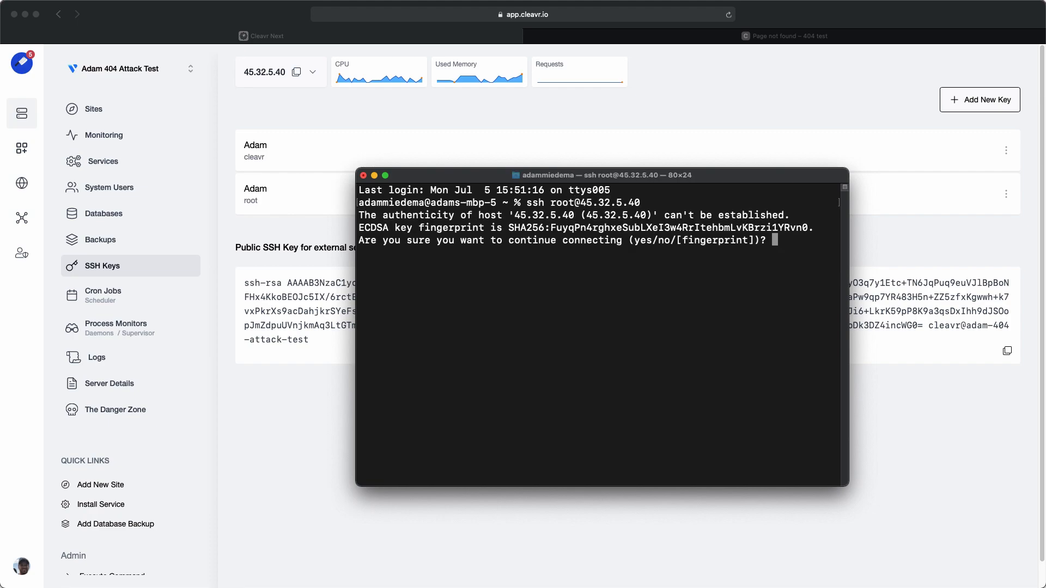
{"action": "type", "text": "yes"}
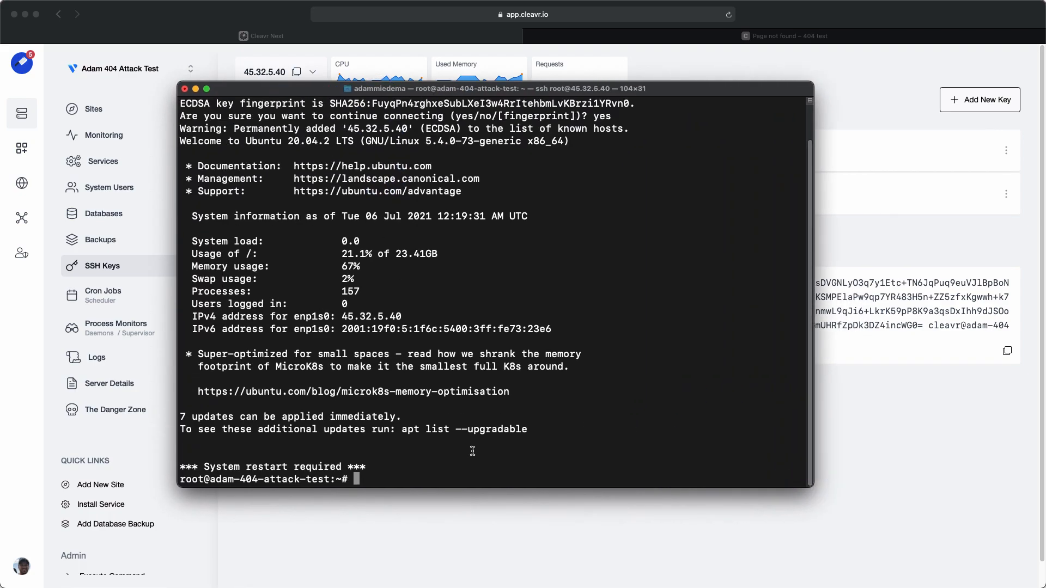
{"action": "mouse_move", "coordinate": [481, 463]}
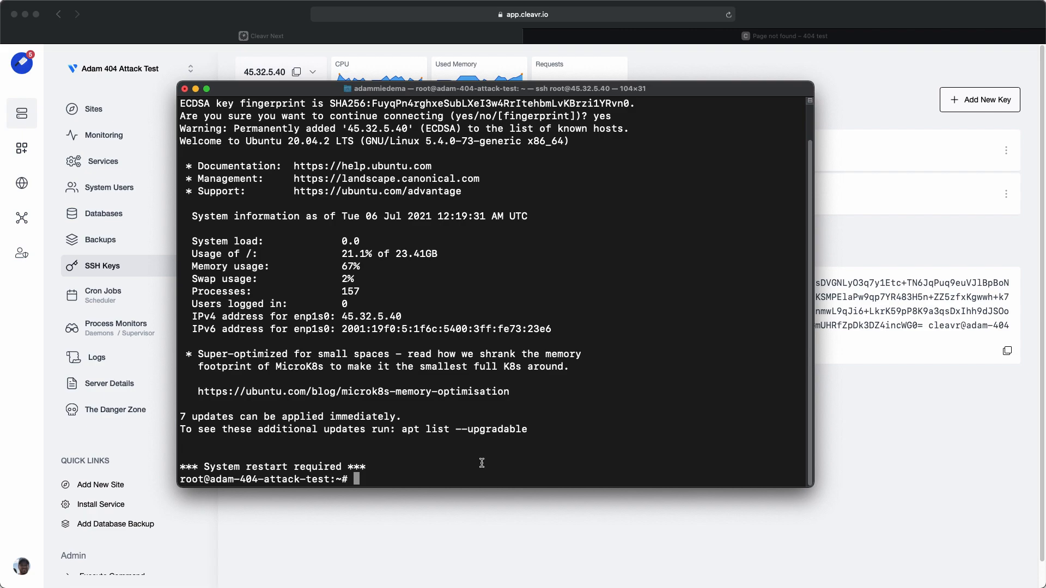
Print the access log in /var/log/nginx and highlight a 404 request entry.
{"action": "type", "text": "cd"}
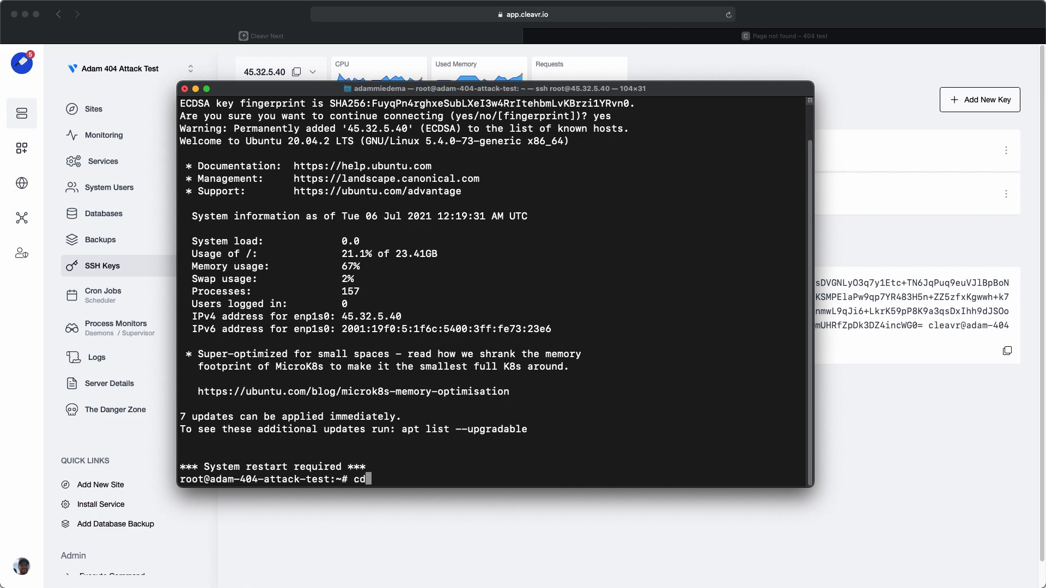
{"action": "type", "text": "/va"}
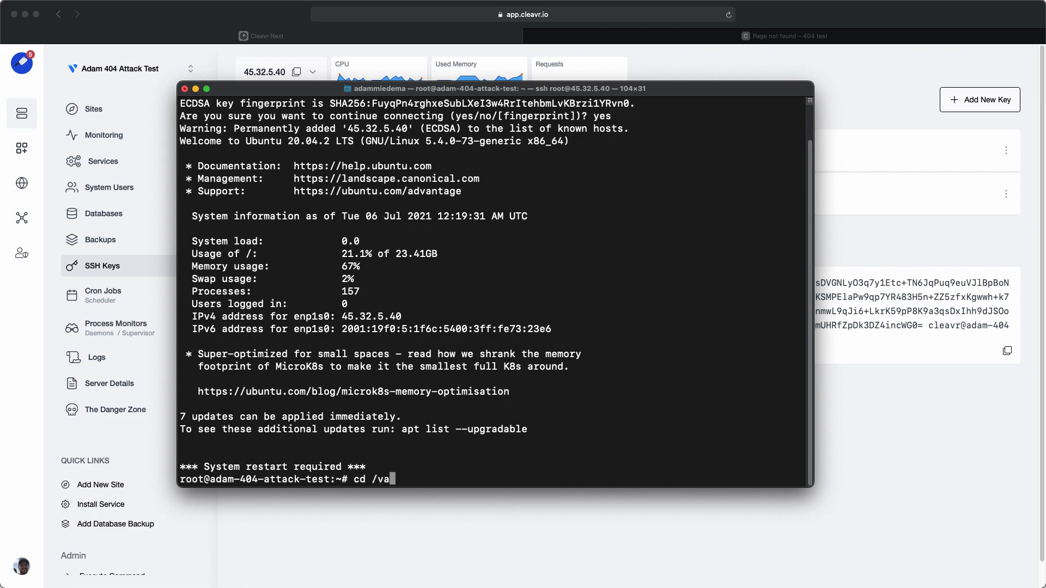
{"action": "type", "text": "r/log/"}
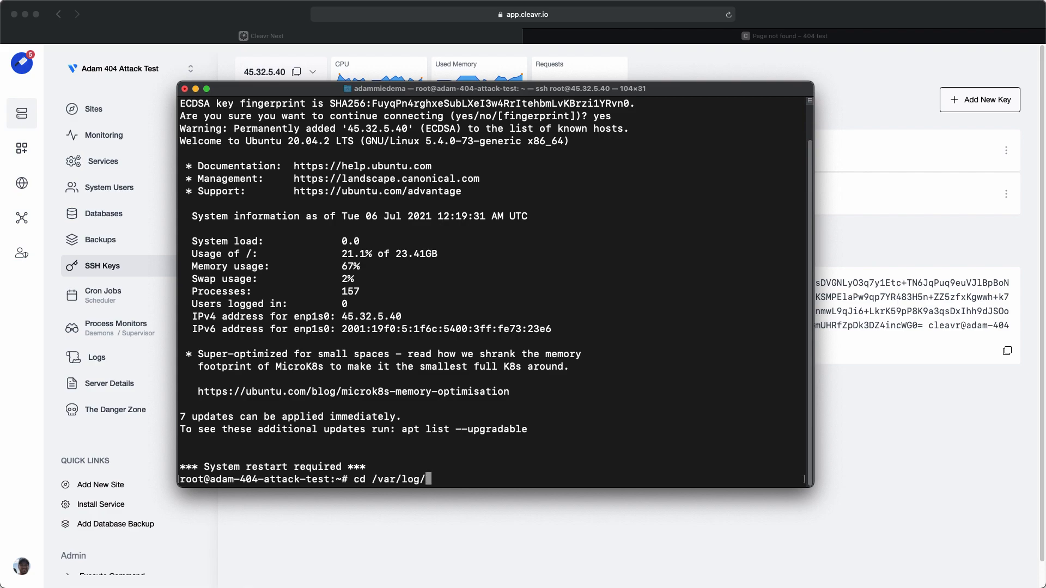
{"action": "type", "text": "nginx/"}
{"action": "type", "text": "cat"}
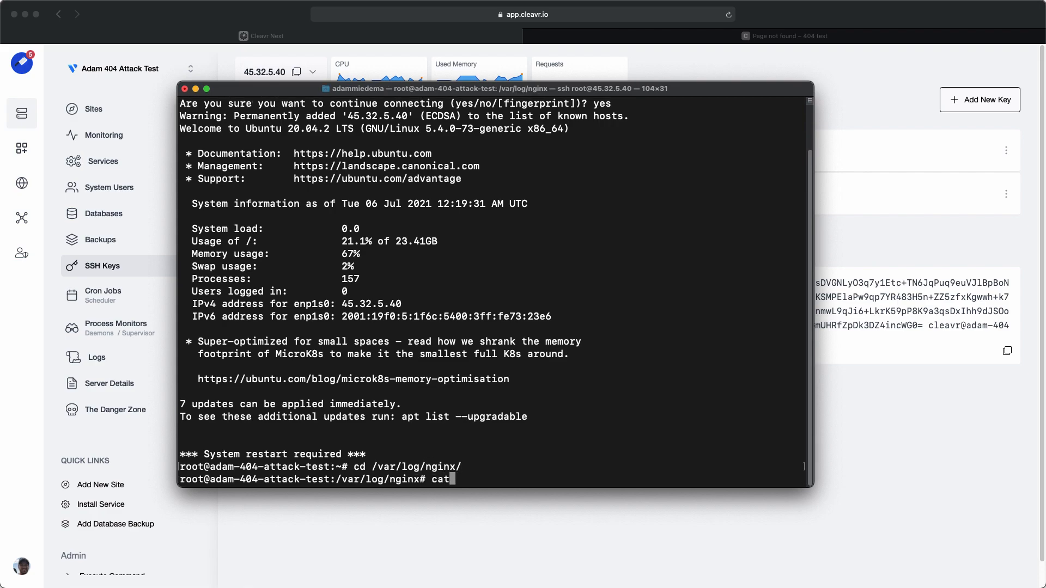
{"action": "key", "text": "Return"}
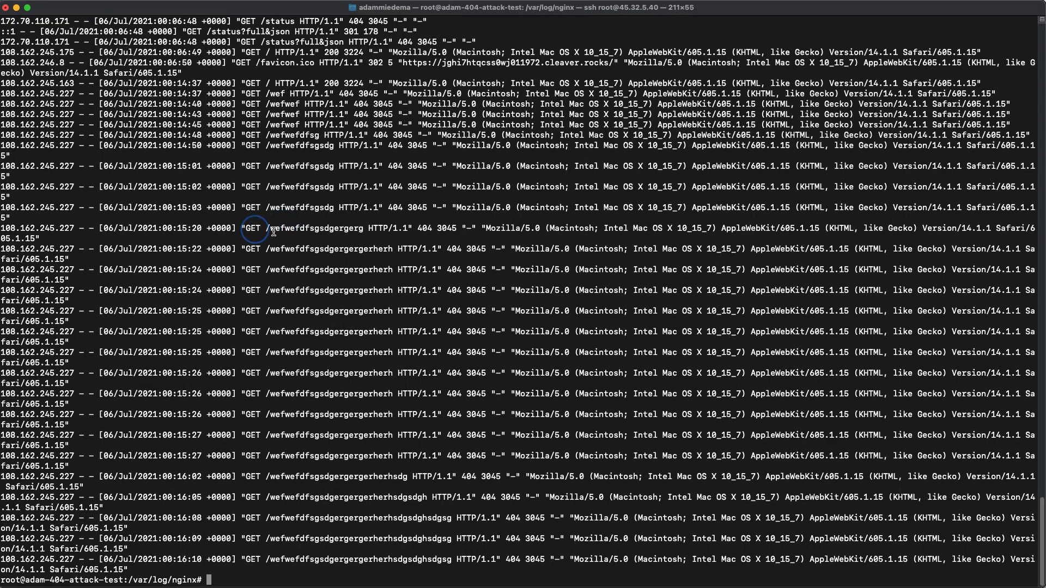
{"action": "double_click", "coordinate": [304, 228]}
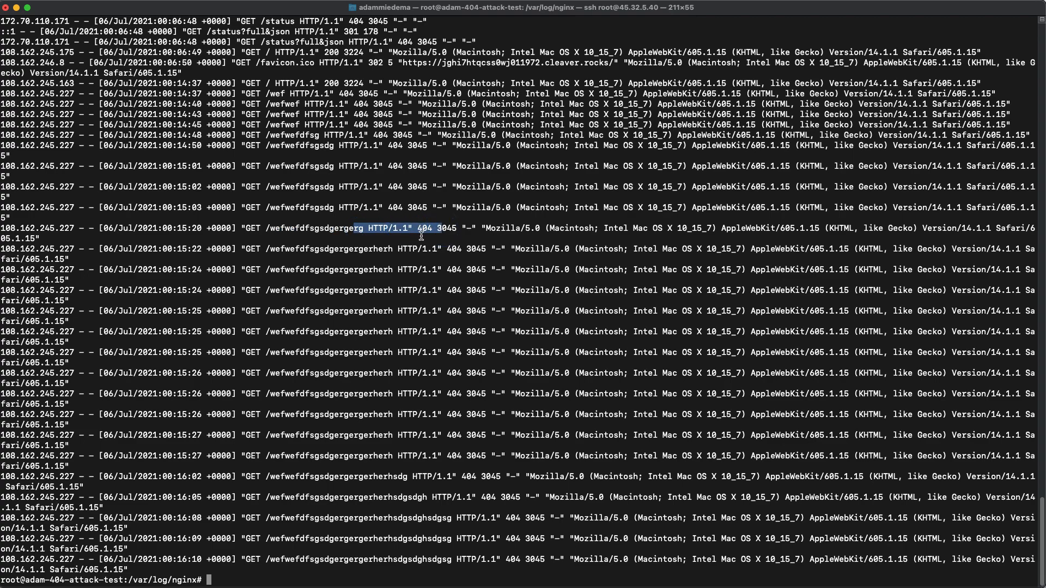
{"action": "mouse_move", "coordinate": [454, 291]}
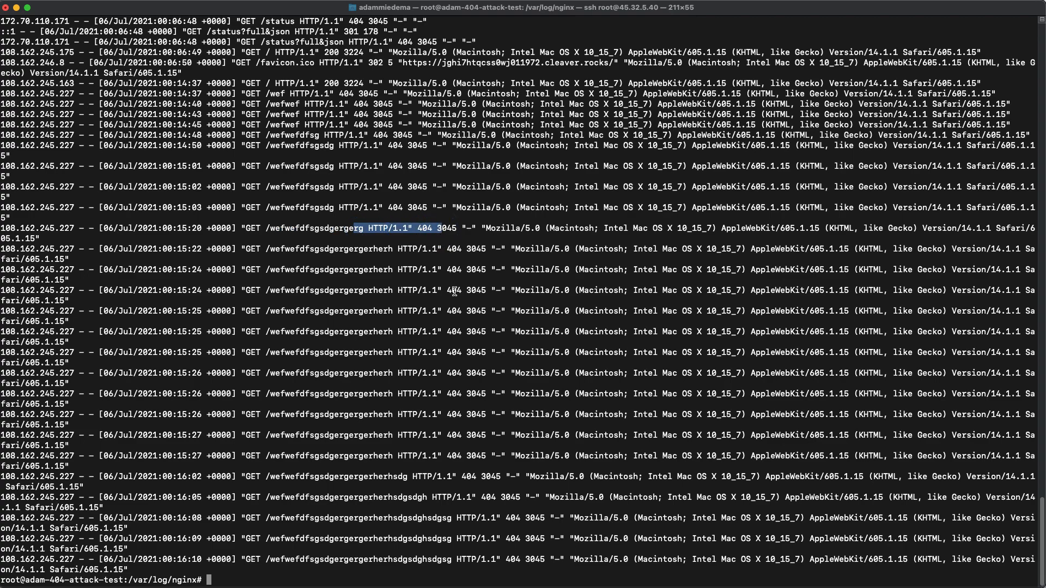
{"action": "mouse_move", "coordinate": [427, 255]}
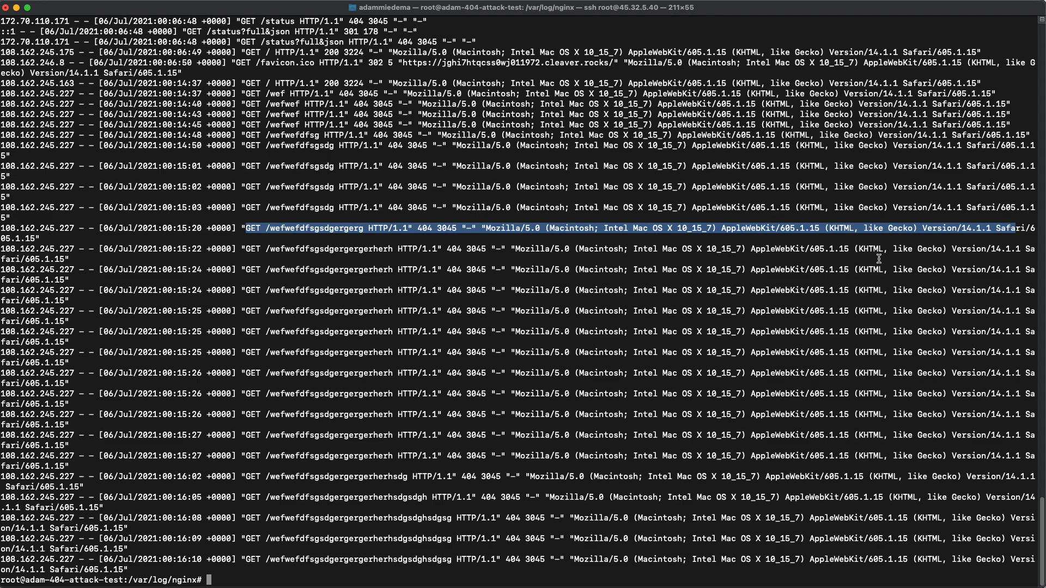
{"action": "type", "text": "cd /etc/f"}
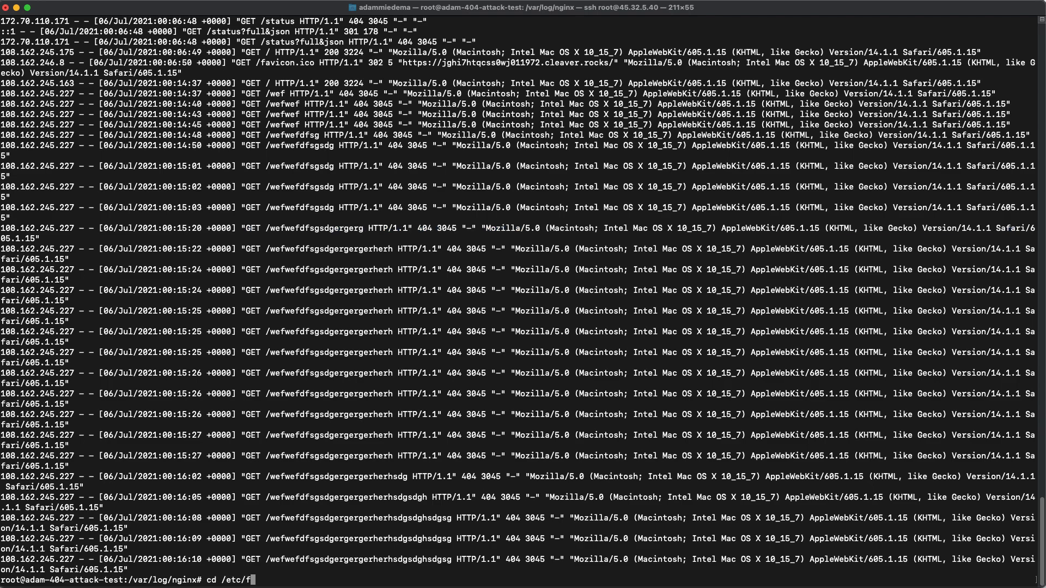
List /etc/fail2ban, point out jail.conf, and move into filter.d.
{"action": "key", "text": "Return"}
{"action": "type", "text": "ls -alt"}
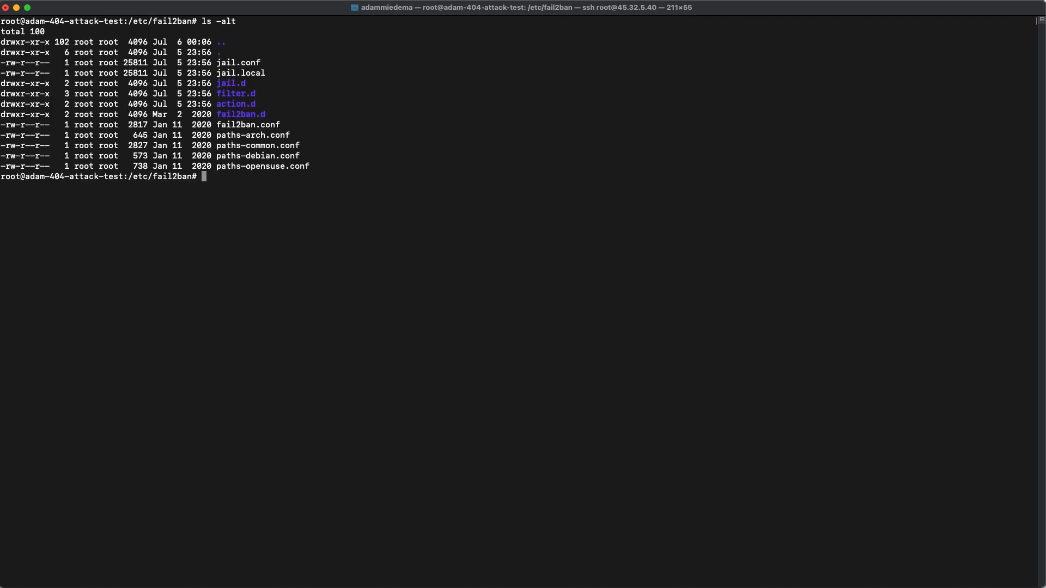
{"action": "mouse_move", "coordinate": [261, 72]}
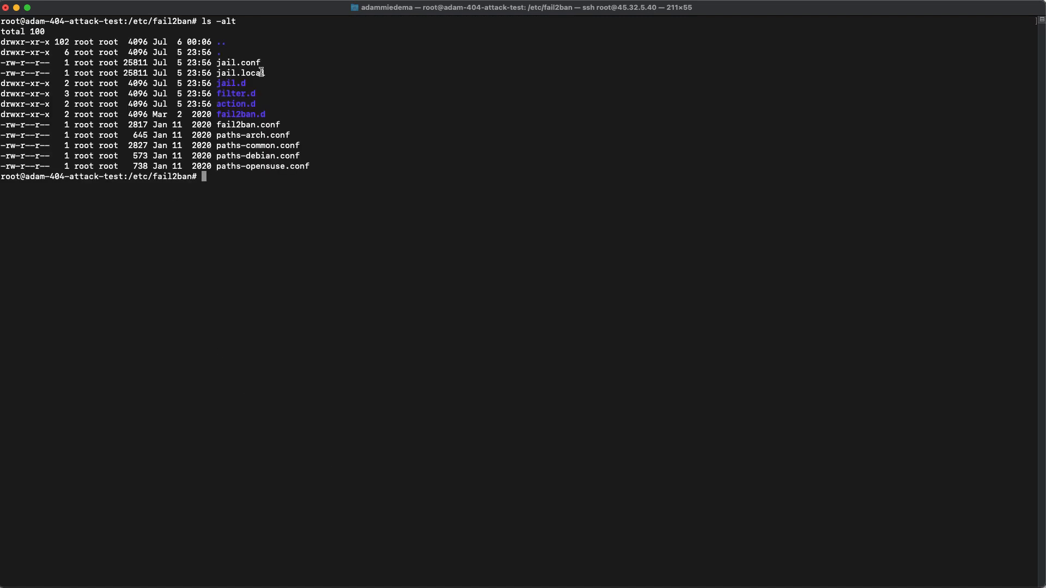
{"action": "double_click", "coordinate": [240, 63]}
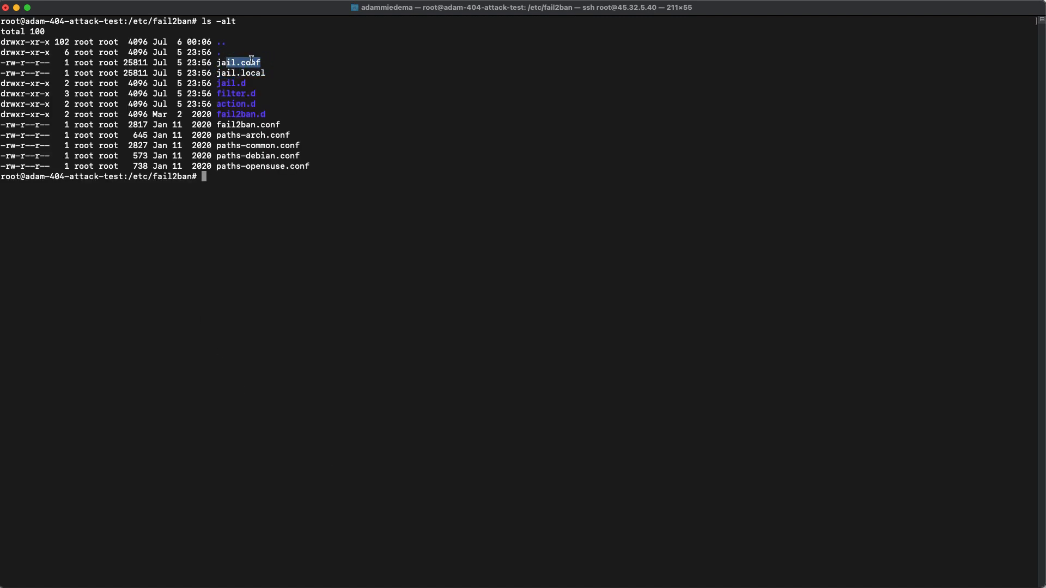
{"action": "mouse_move", "coordinate": [255, 107]}
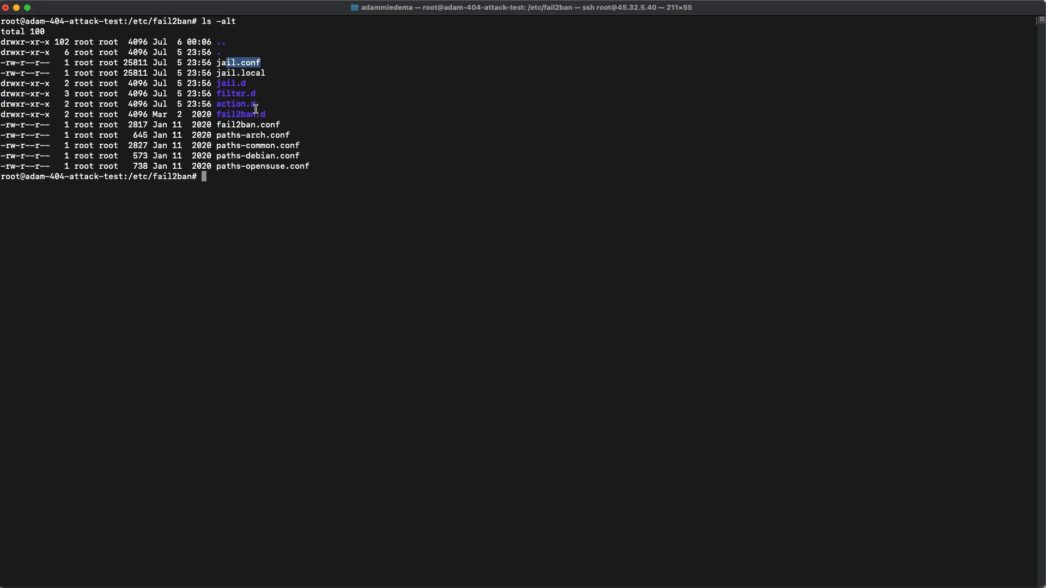
{"action": "double_click", "coordinate": [235, 93]}
{"action": "type", "text": "ls -alt"}
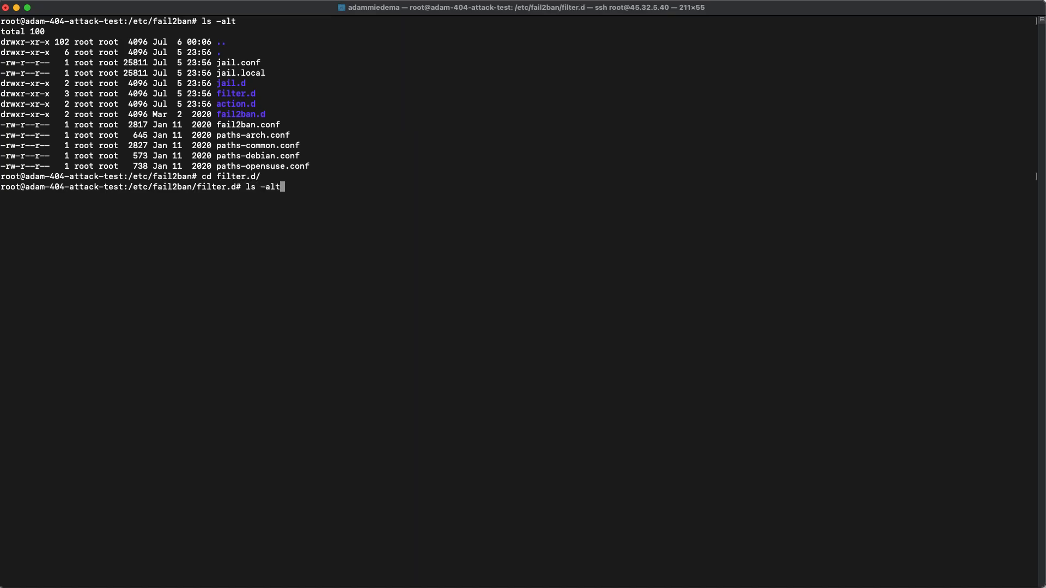
List the filter.d files, such as nginx-http-auth.conf and sshd.conf.
{"action": "key", "text": "Return"}
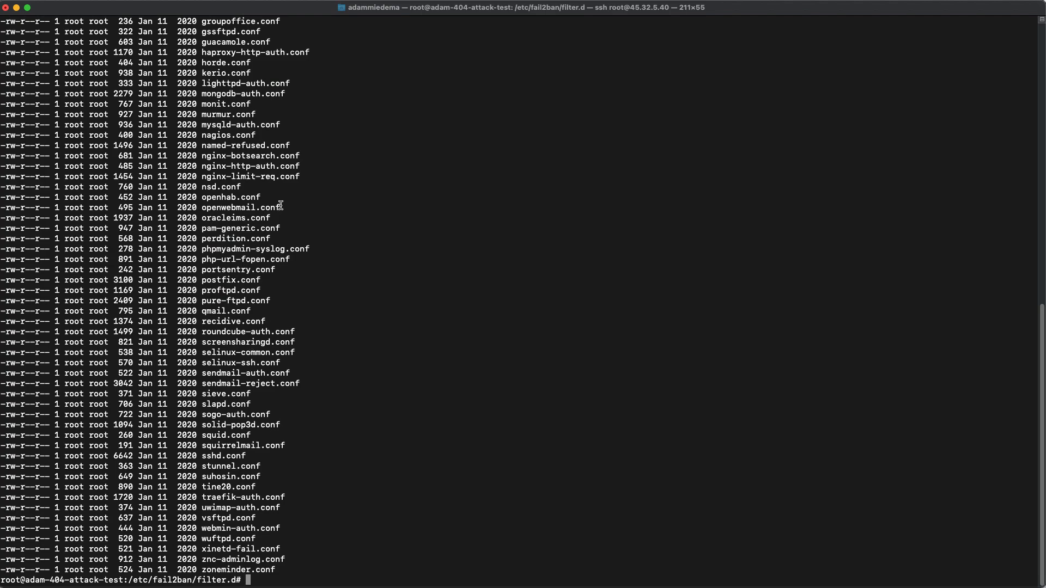
{"action": "mouse_move", "coordinate": [280, 472]}
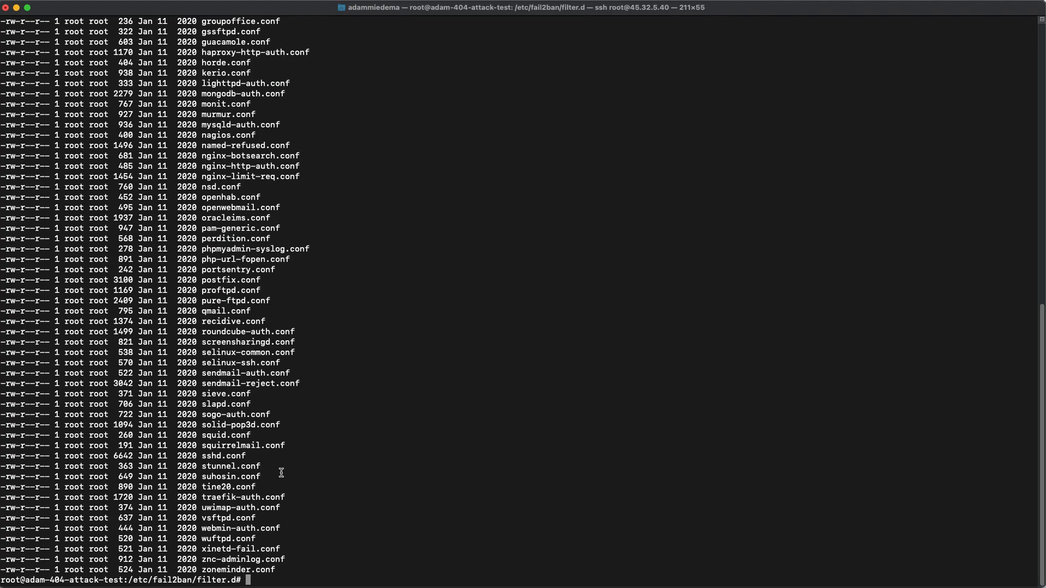
{"action": "mouse_move", "coordinate": [289, 469]}
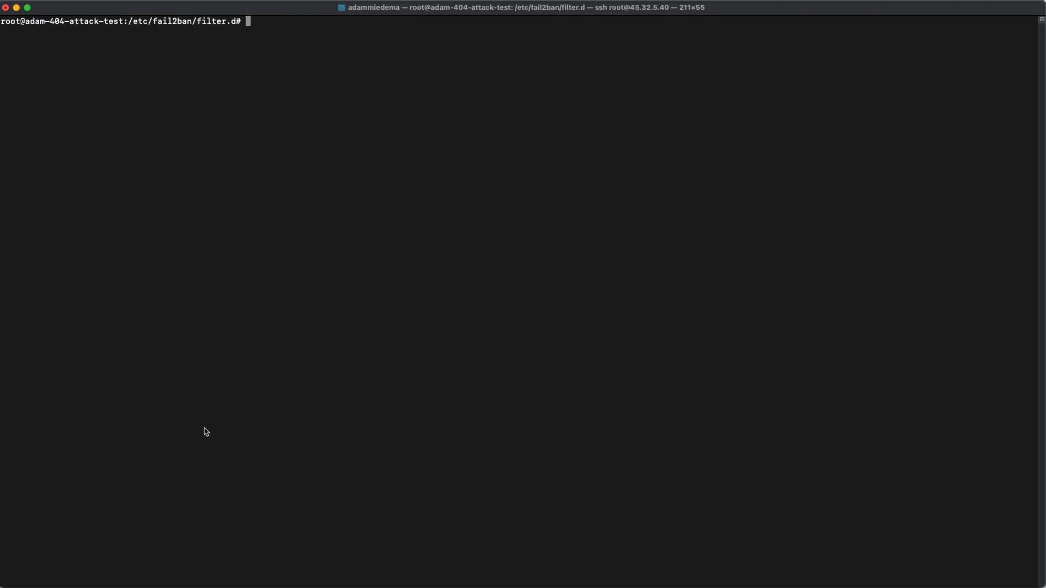
Write the nginx-4xx filter in vim with a [Definition] failregex and empty ignoreregex.
{"action": "type", "text": "vim"}
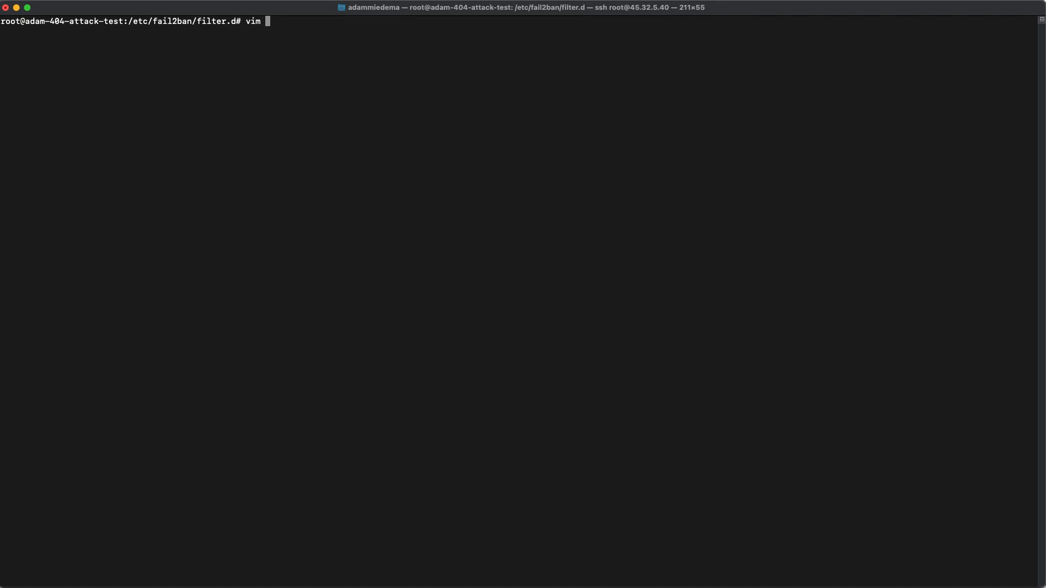
{"action": "type", "text": "nginx-"}
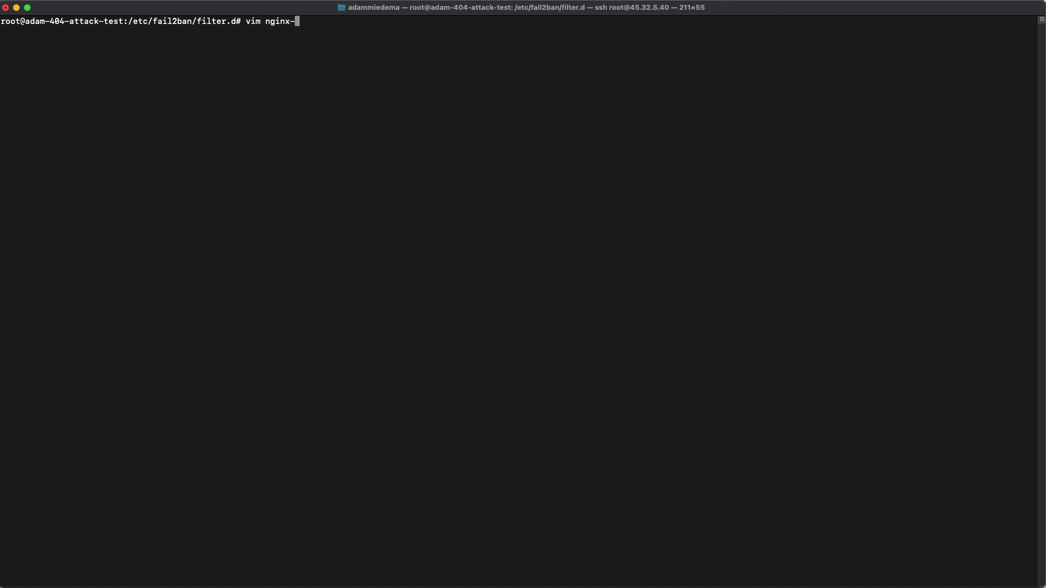
{"action": "type", "text": "4xx"}
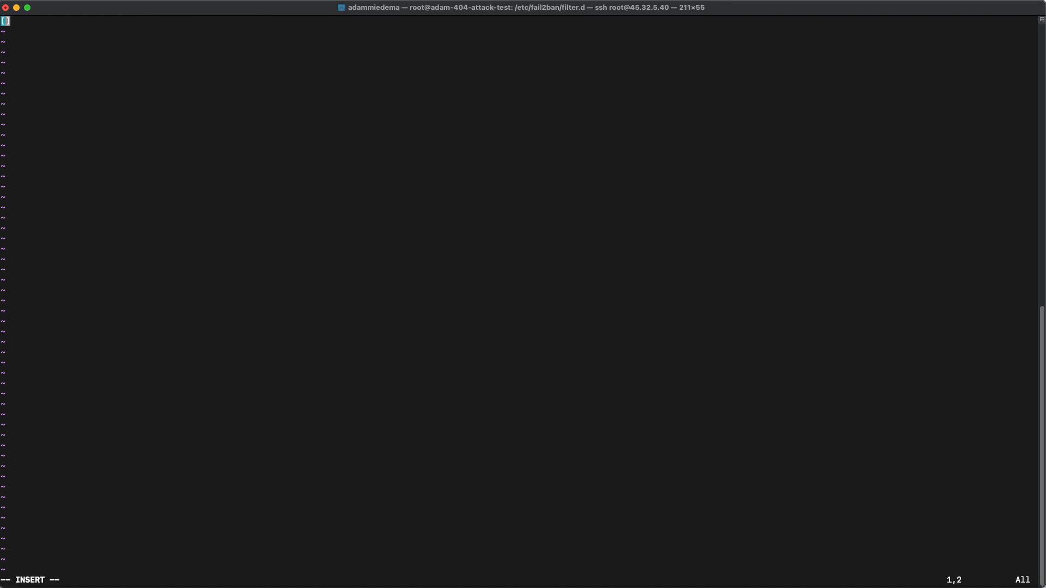
{"action": "type", "text": "[Definition"}
{"action": "type", "text": "ignoreregex ="}
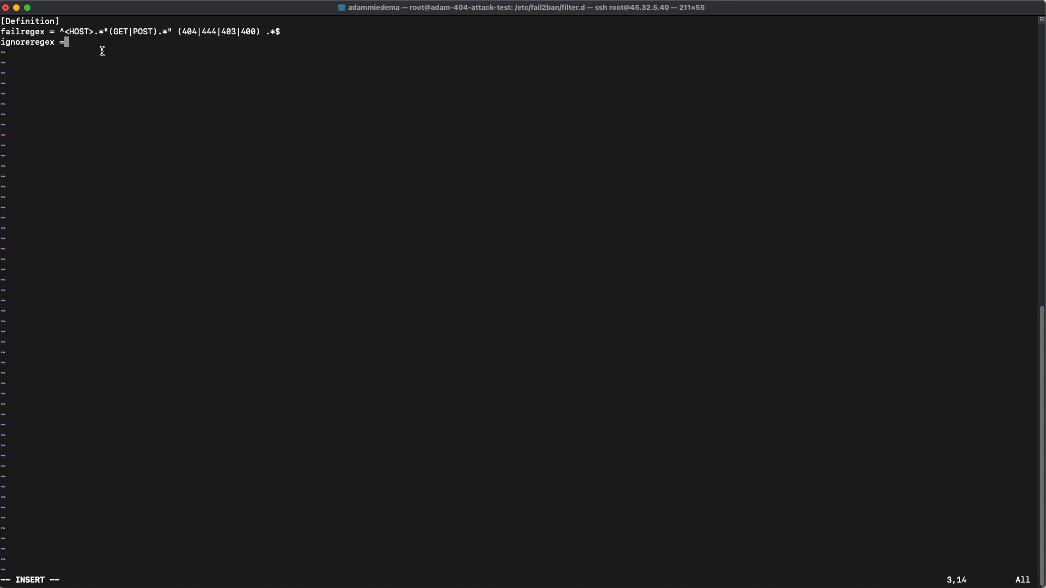
{"action": "mouse_move", "coordinate": [115, 32]}
{"action": "type", "text": ":wq"}
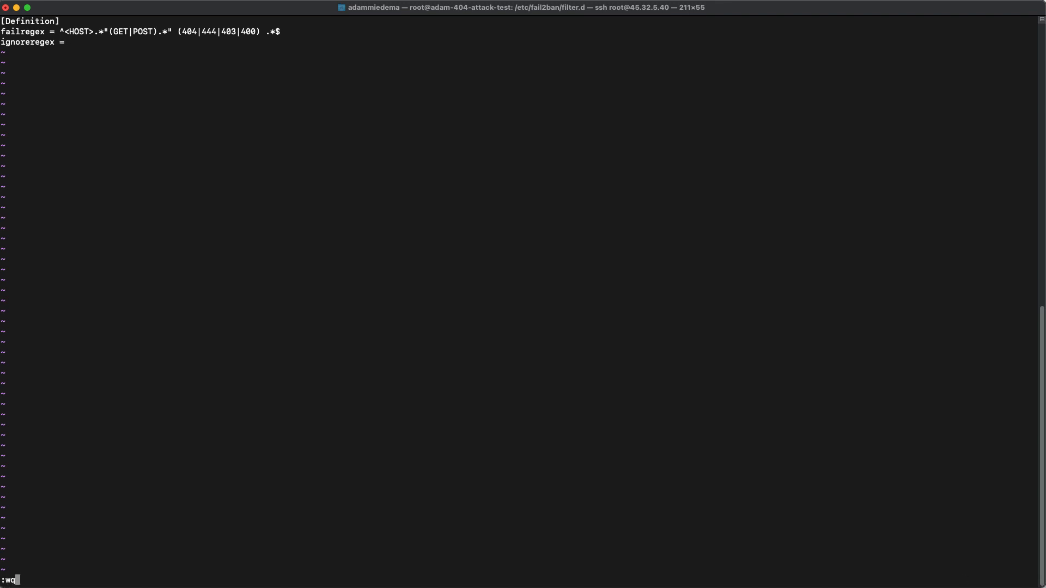
{"action": "key", "text": "Return"}
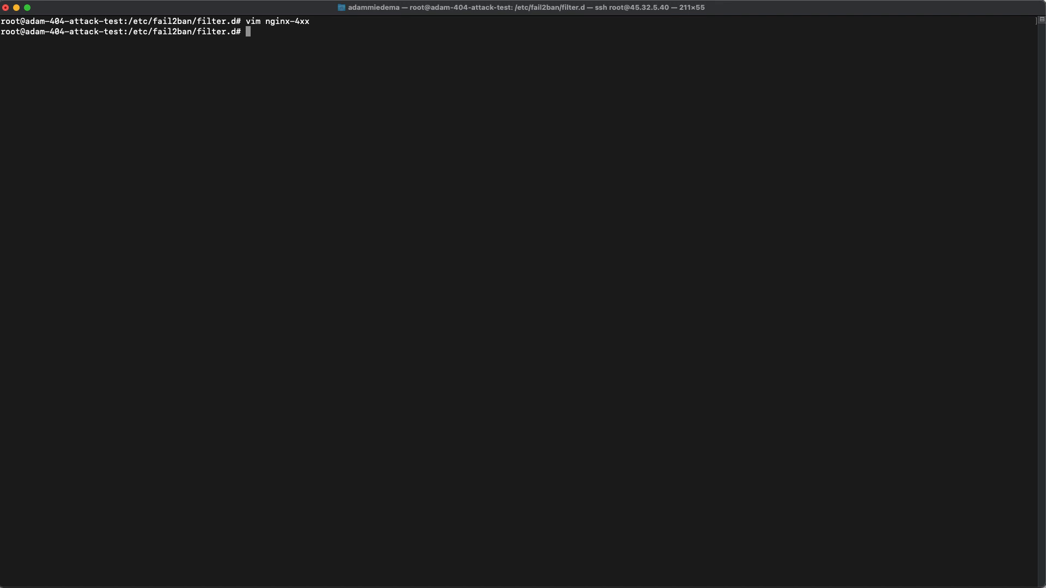
Confirm nginx-4xx in filter.d, then list /etc/fail2ban showing jail.conf and jail.local.
{"action": "type", "text": "ls -alt"}
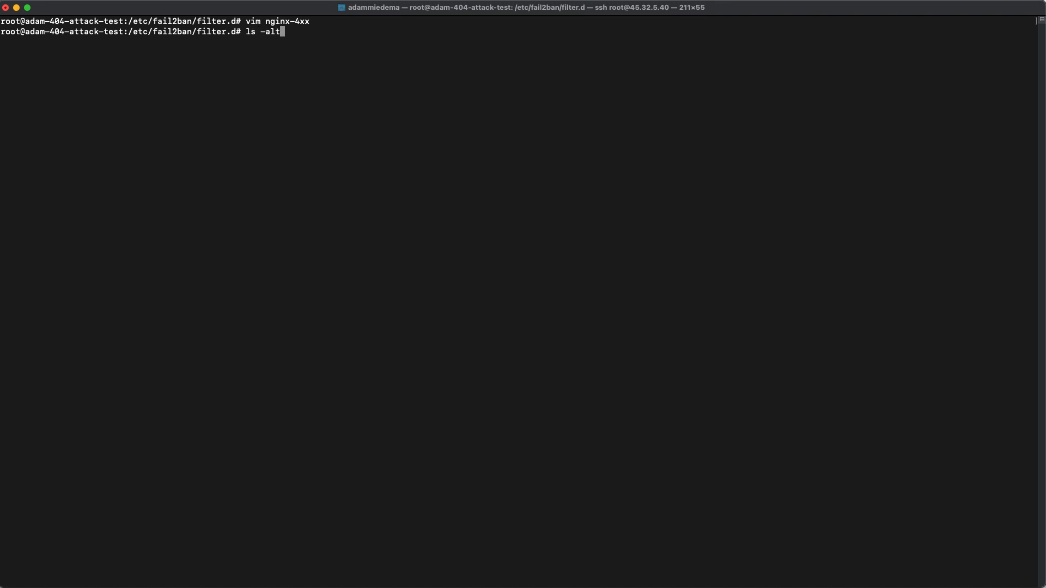
{"action": "key", "text": "Return"}
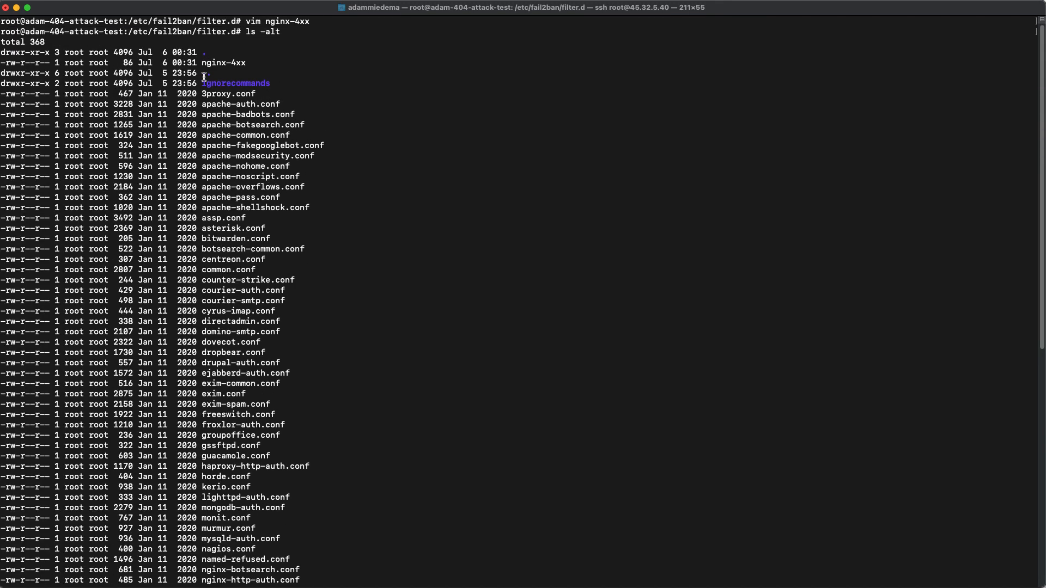
{"action": "double_click", "coordinate": [223, 62]}
{"action": "type", "text": "cd .."}
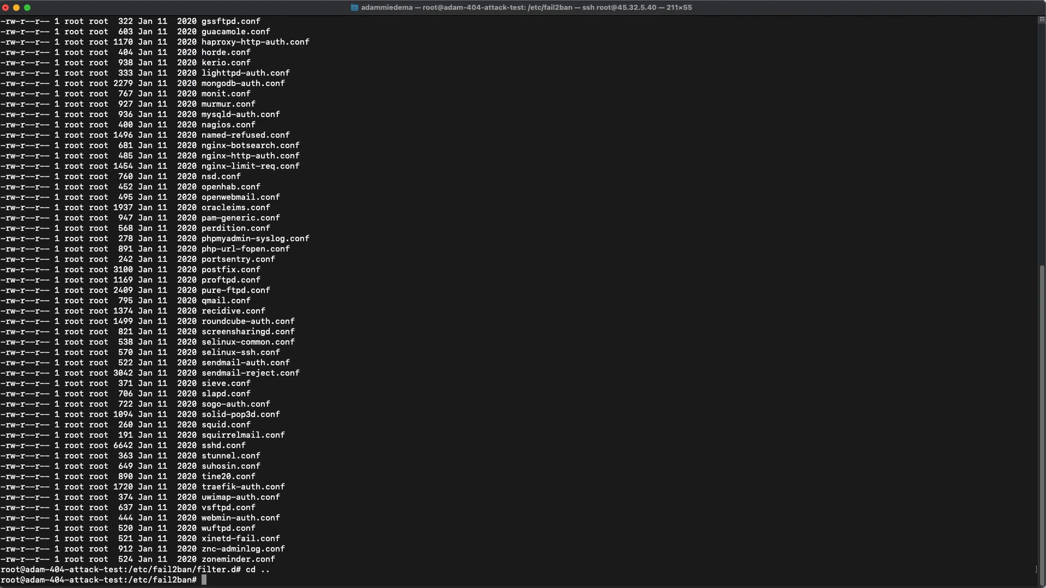
{"action": "type", "text": "ls -alt"}
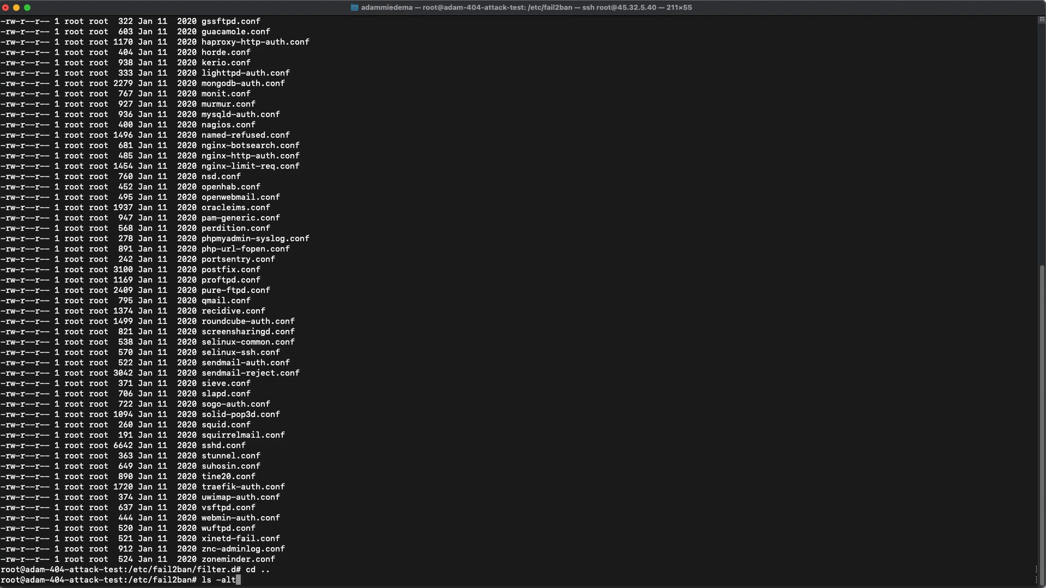
{"action": "key", "text": "Return"}
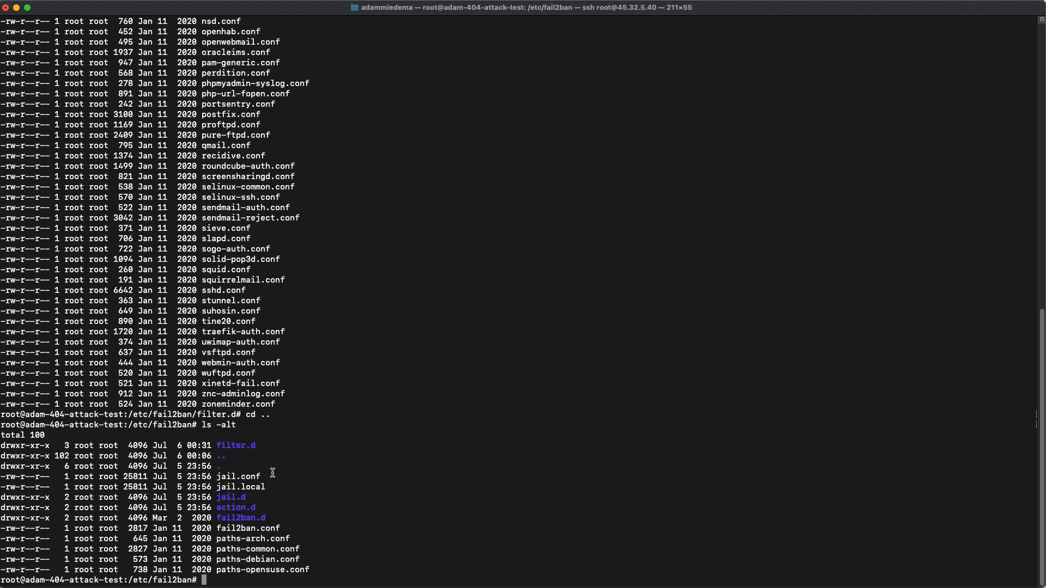
{"action": "double_click", "coordinate": [237, 476]}
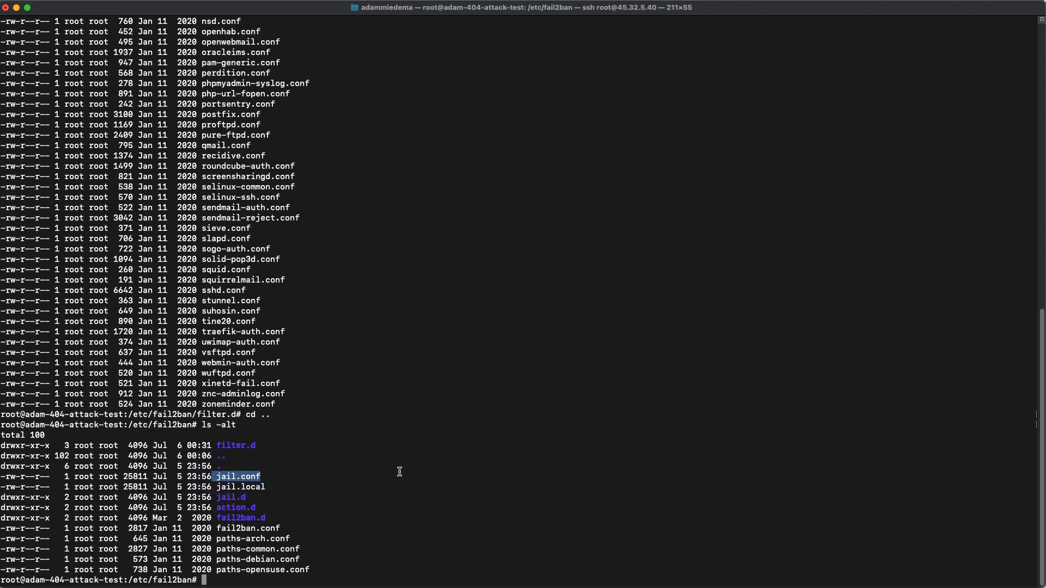
Start an nginx-4xx jail at the end of jail.conf, enabled with http/https ports.
{"action": "type", "text": "vim"}
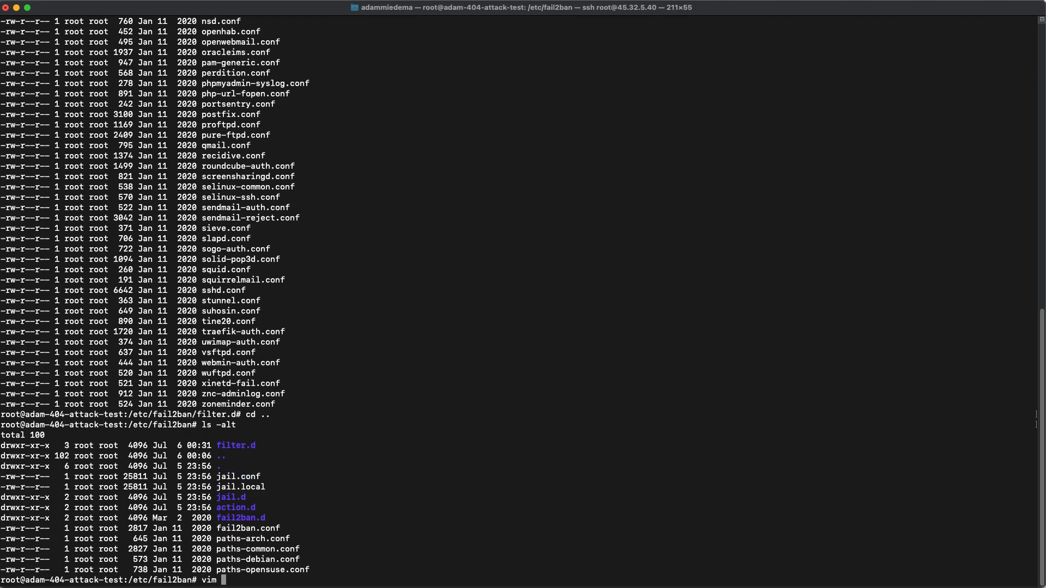
{"action": "type", "text": "ja"}
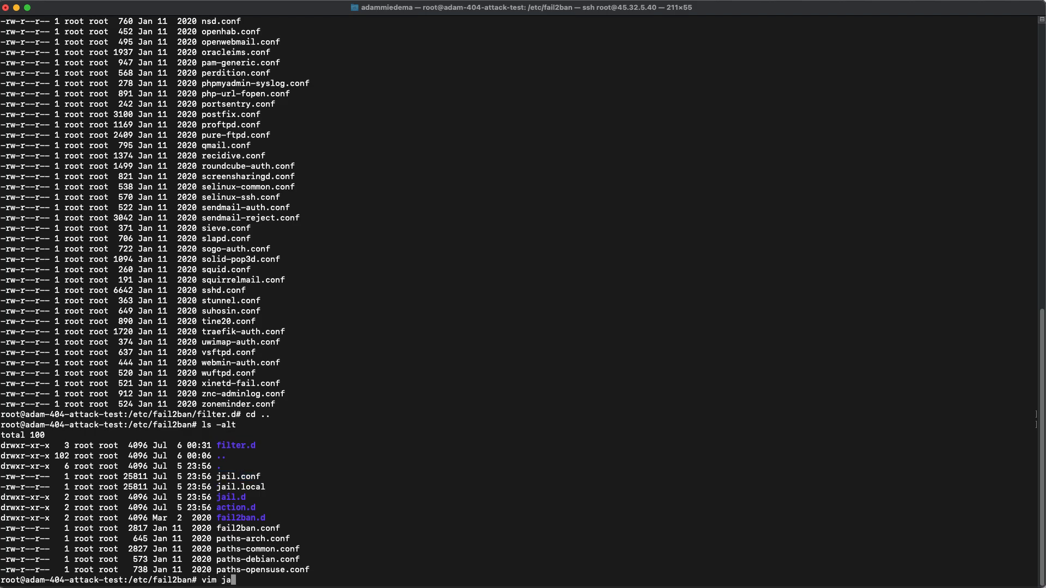
{"action": "key", "text": "Return"}
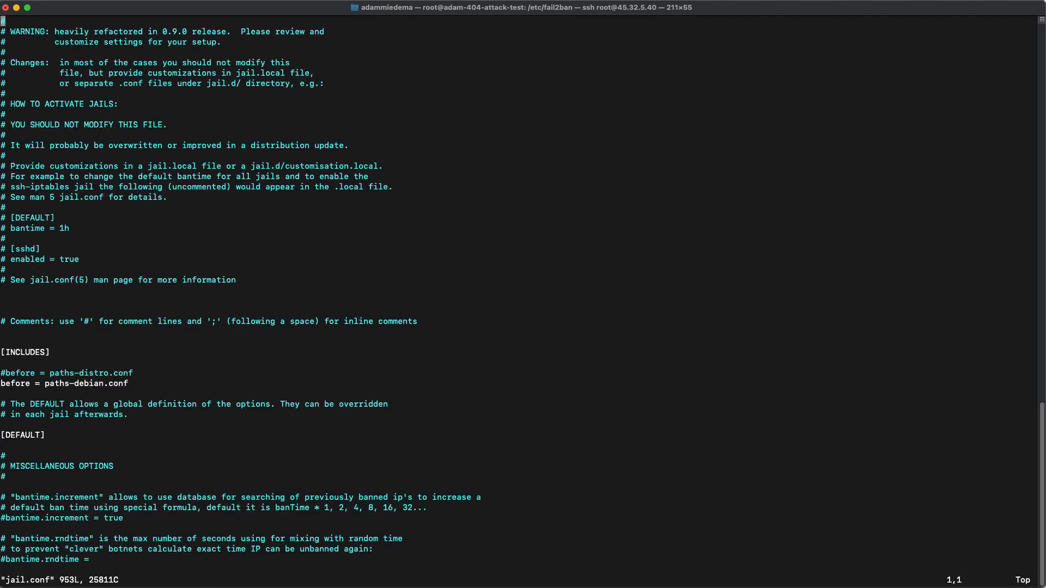
{"action": "key", "text": "G"}
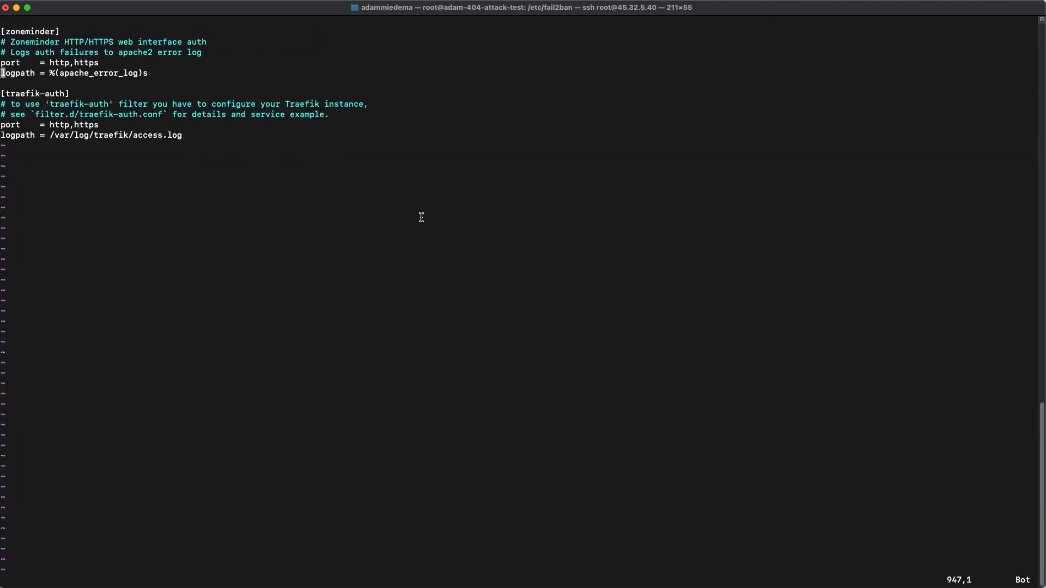
{"action": "key", "text": "i"}
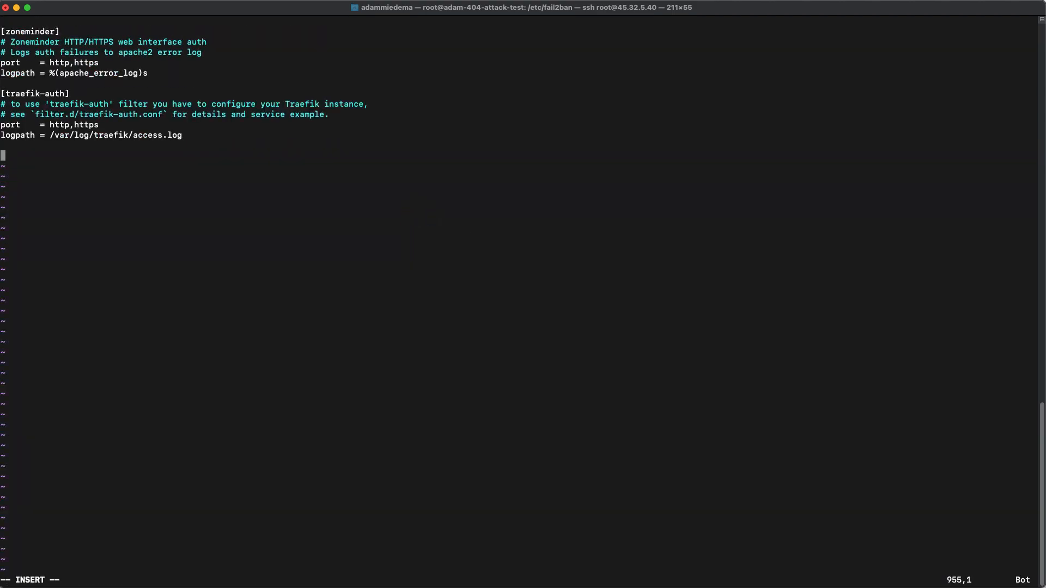
{"action": "type", "text": "[]"}
{"action": "type", "text": "enabled"}
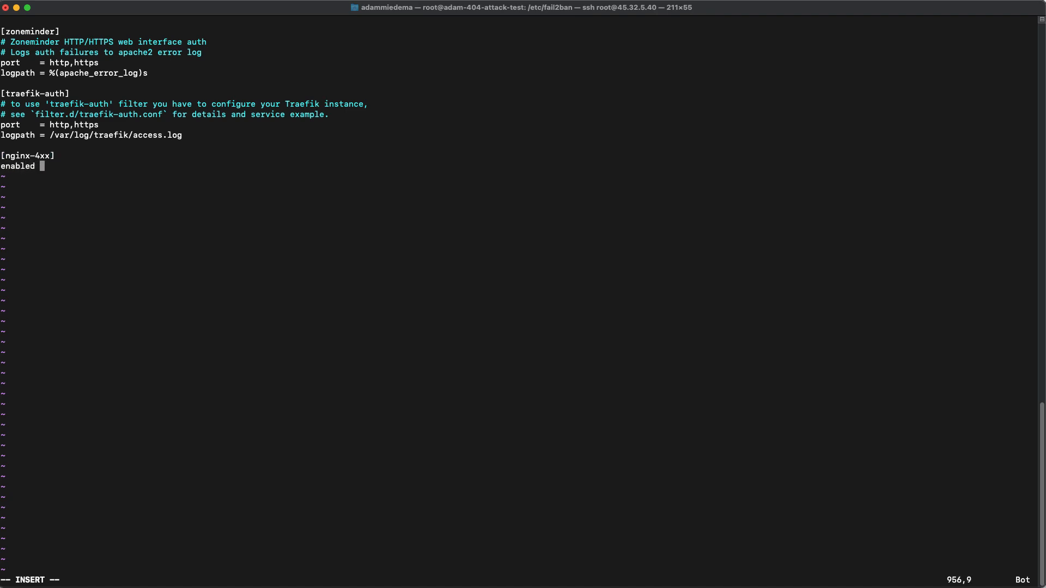
{"action": "type", "text": "= true"}
{"action": "type", "text": "port"}
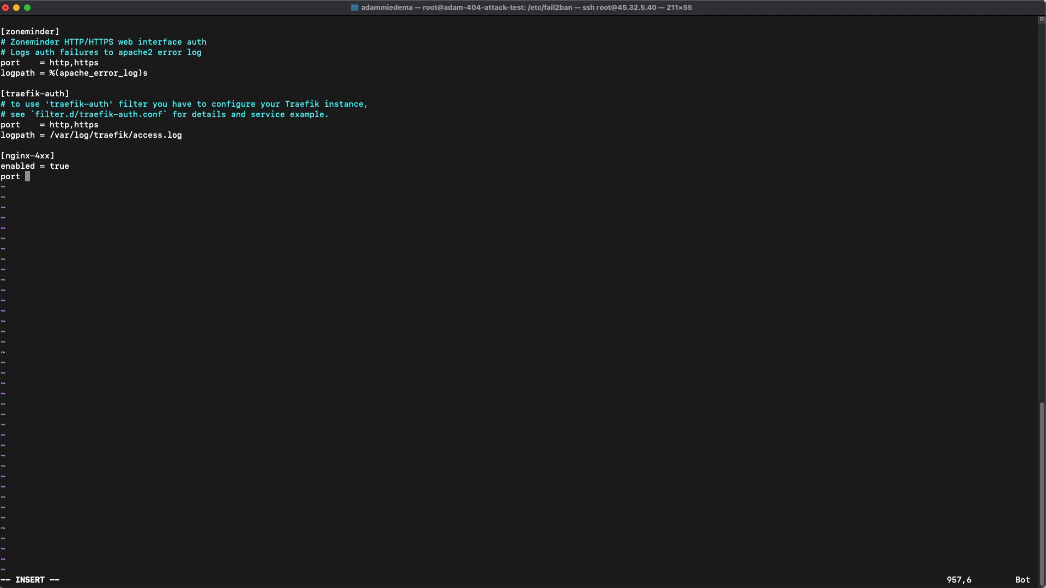
{"action": "type", "text": "= http,https"}
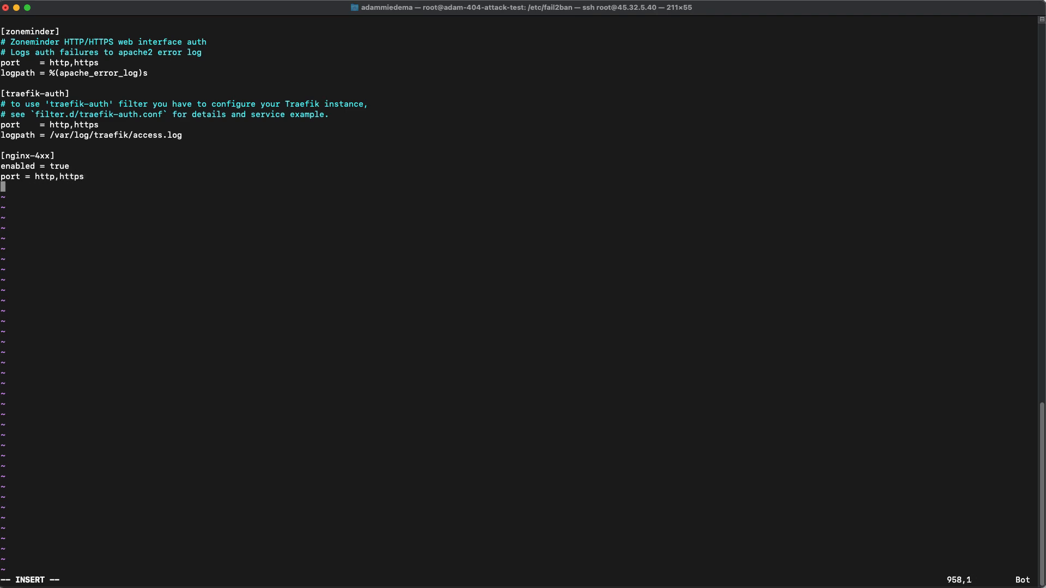
Add filter = nginx-4xx and logpath = /var/log/nginx/access.log to the jail.
{"action": "type", "text": "fil"}
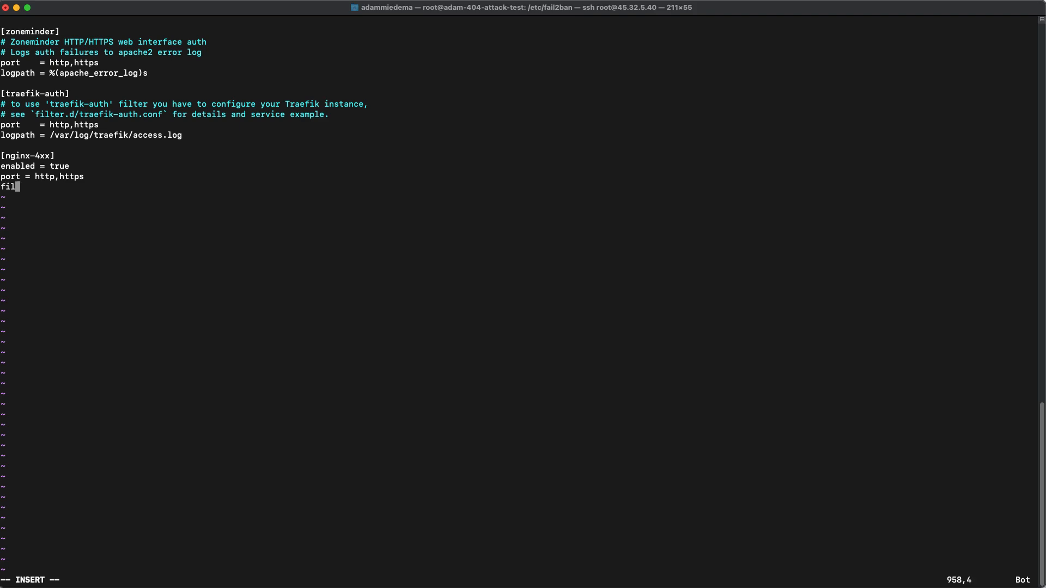
{"action": "type", "text": "ter ="}
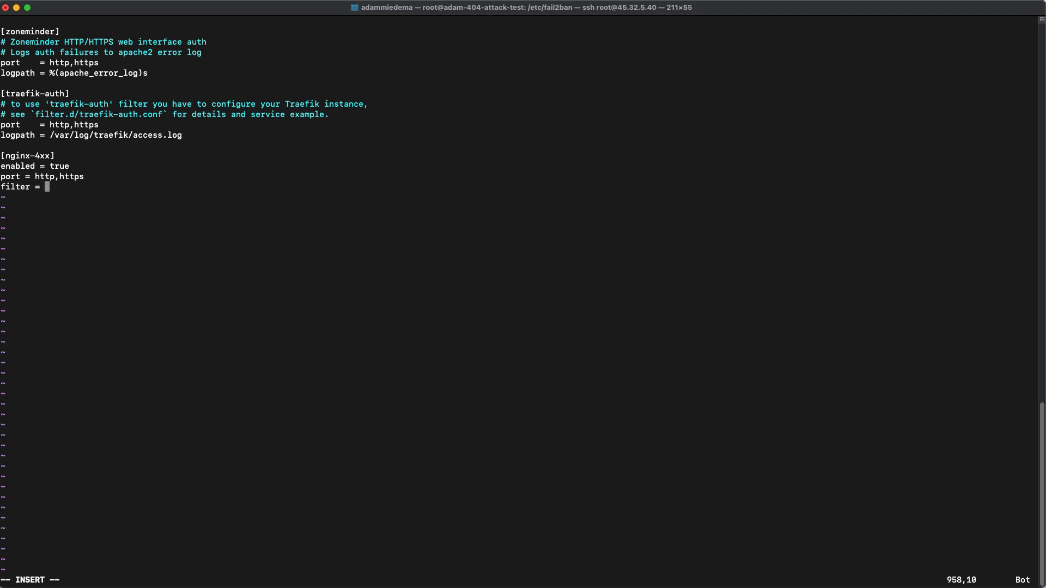
{"action": "type", "text": "ngin"}
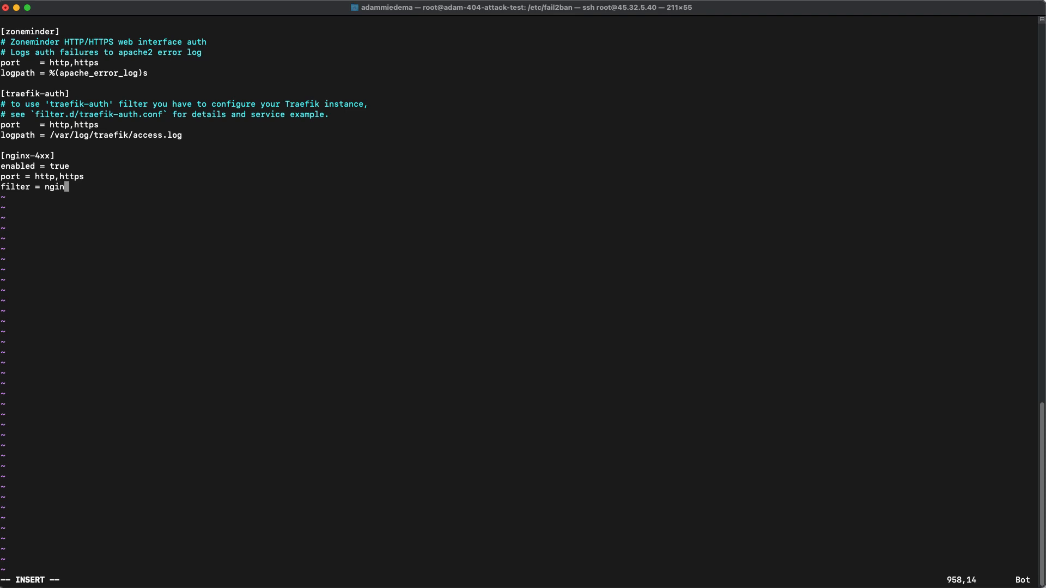
{"action": "type", "text": "-4"}
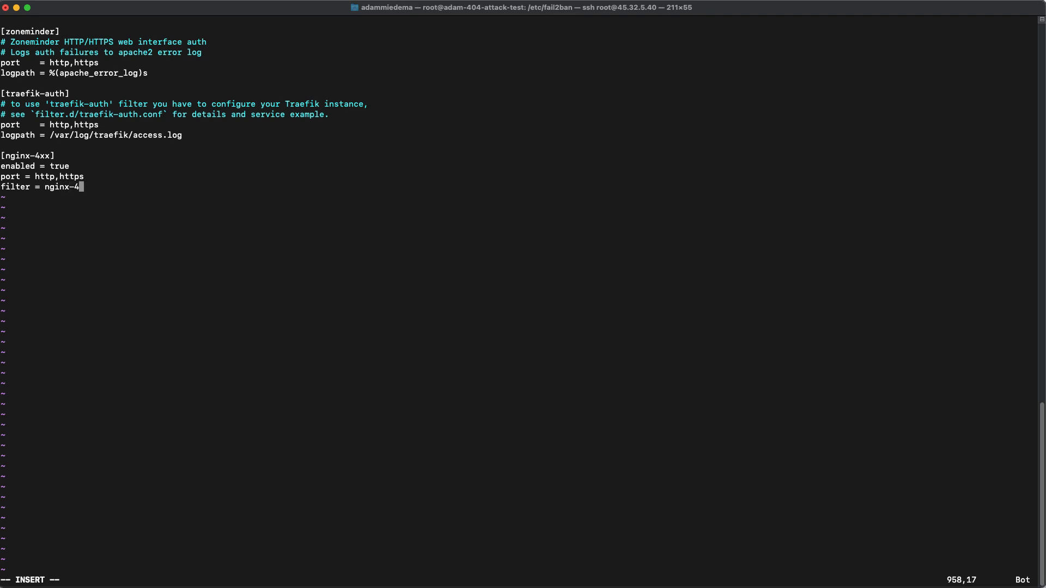
{"action": "type", "text": "xx"}
{"action": "type", "text": "logpa"}
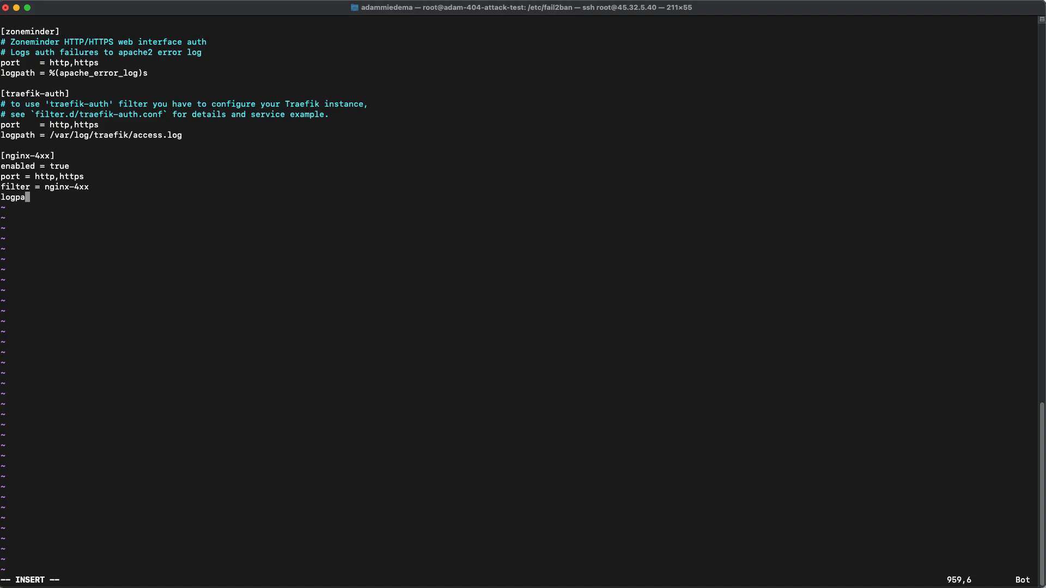
{"action": "type", "text": "th ="}
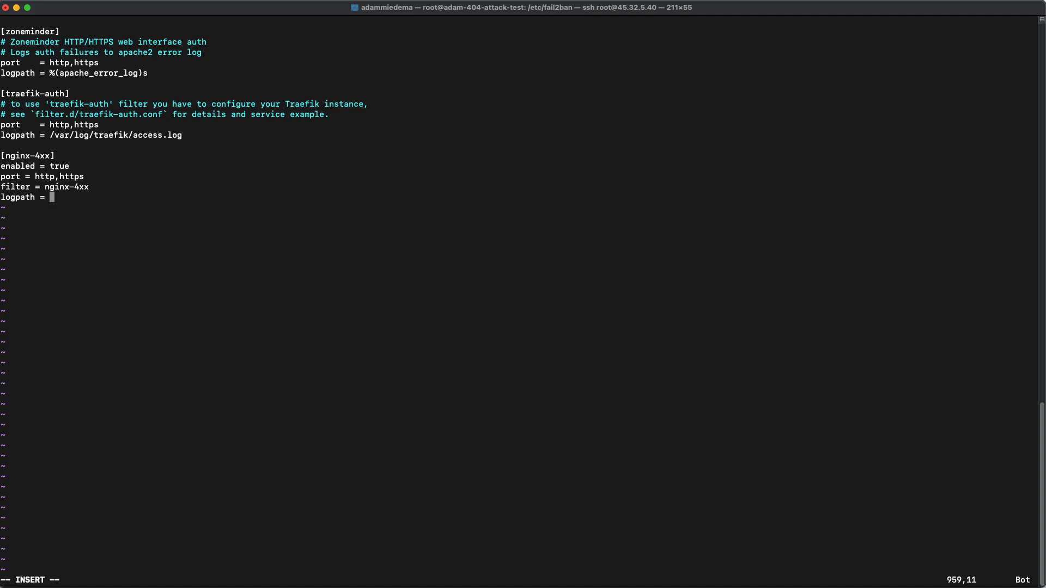
{"action": "type", "text": "/"}
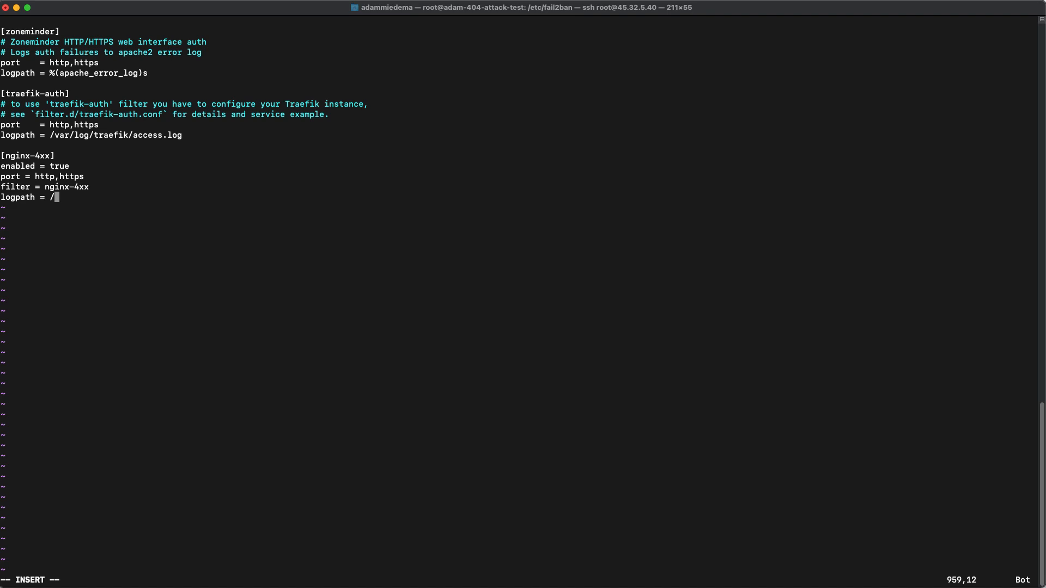
{"action": "type", "text": "var/log/n"}
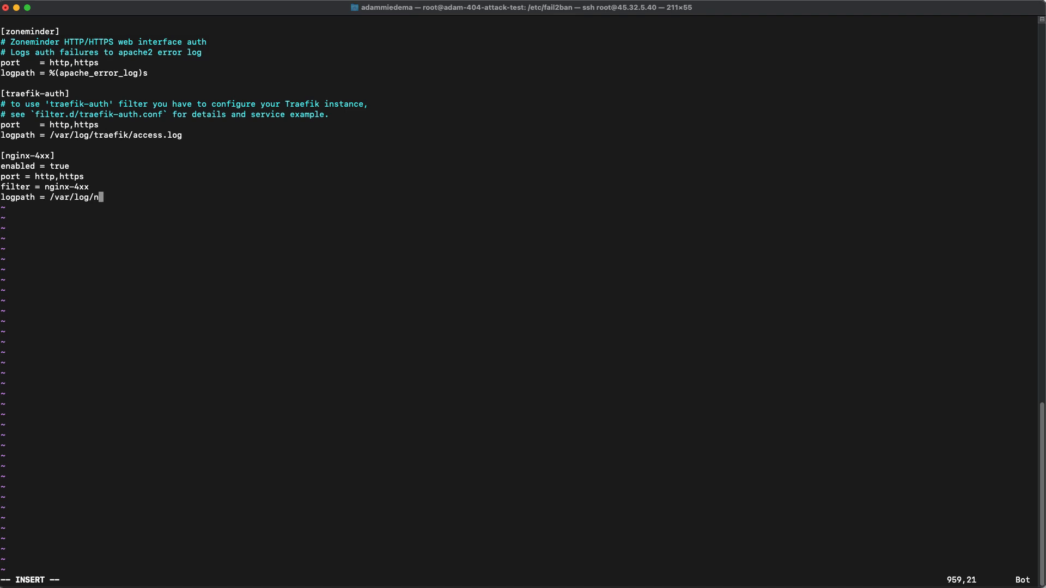
{"action": "type", "text": "ginx/acce"}
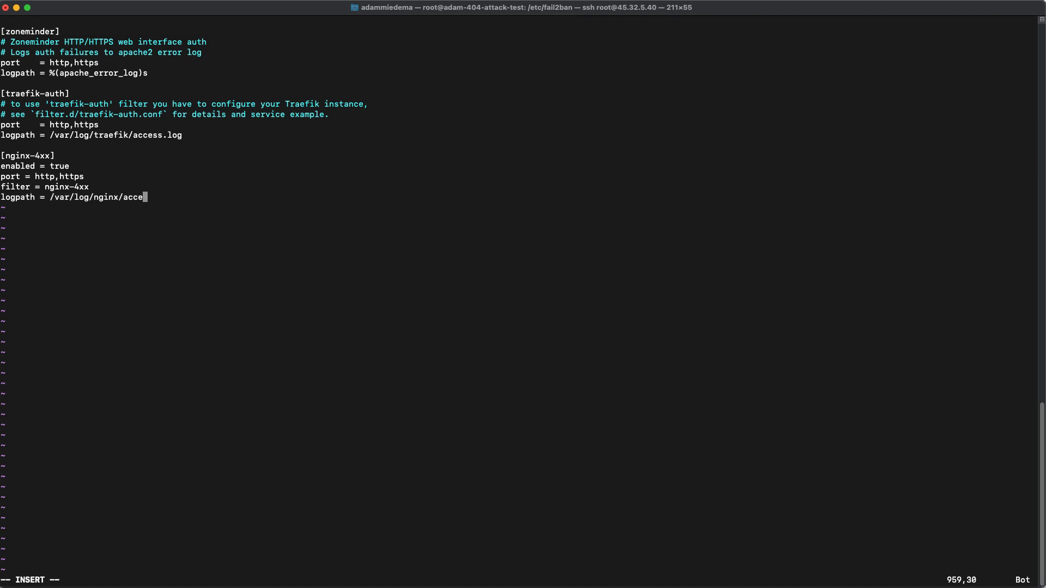
{"action": "type", "text": "ss.log"}
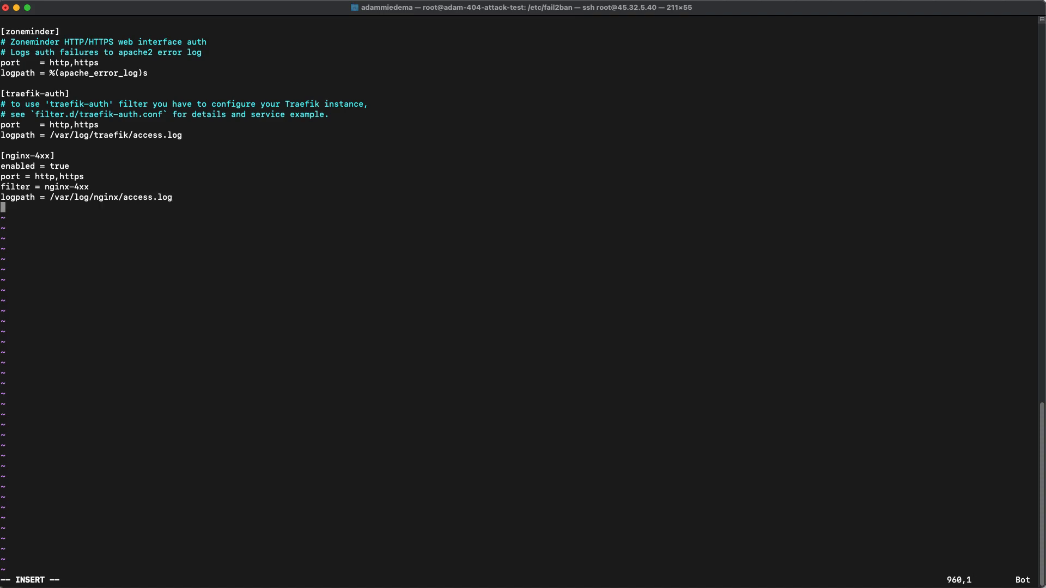
Add bantime = 1800 and findtime = 10, correcting the misspelled findtime line.
{"action": "type", "text": "bantime ="}
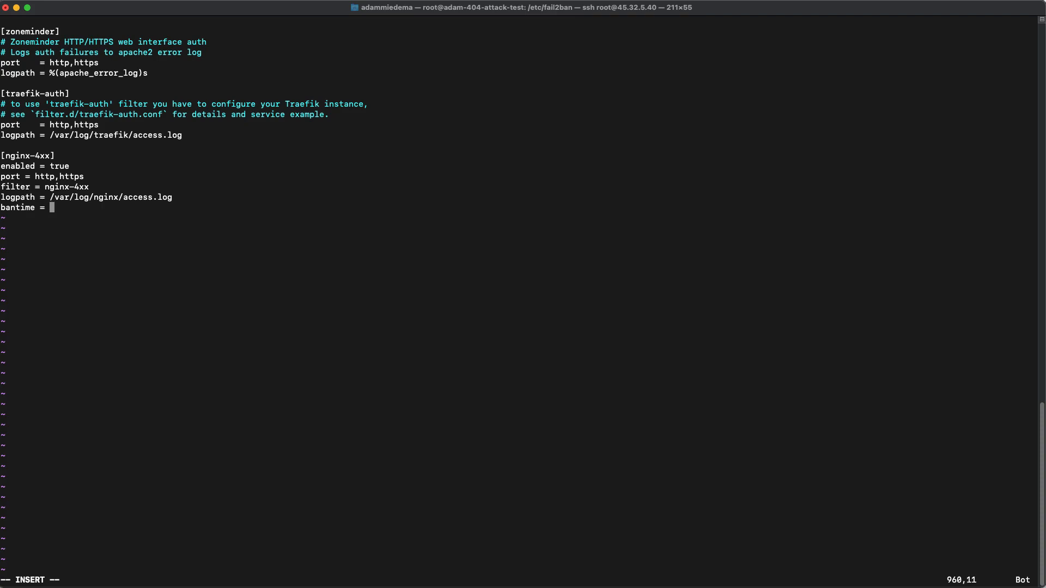
{"action": "type", "text": "1800"}
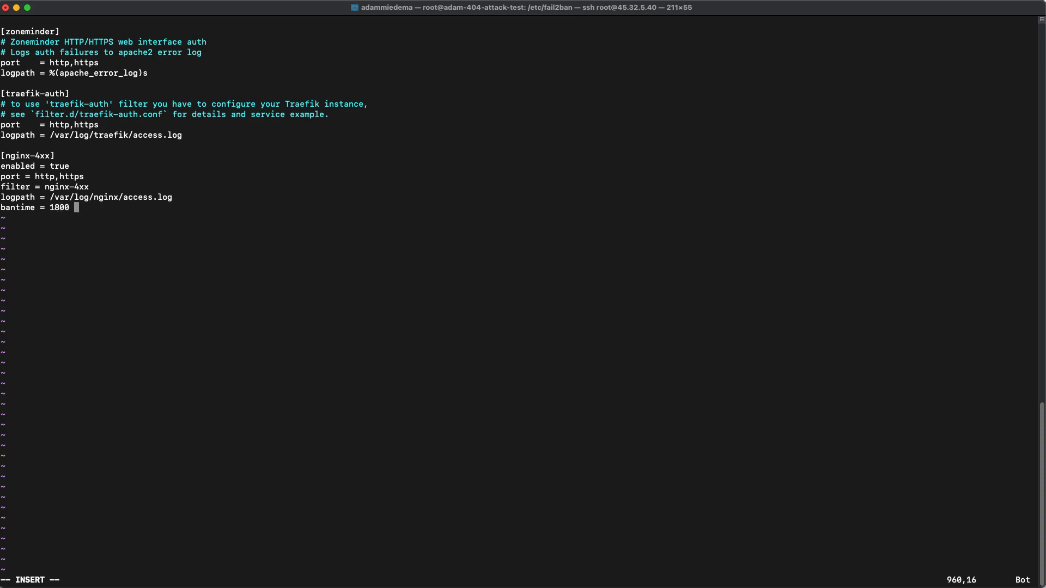
{"action": "type", "text": "findimte"}
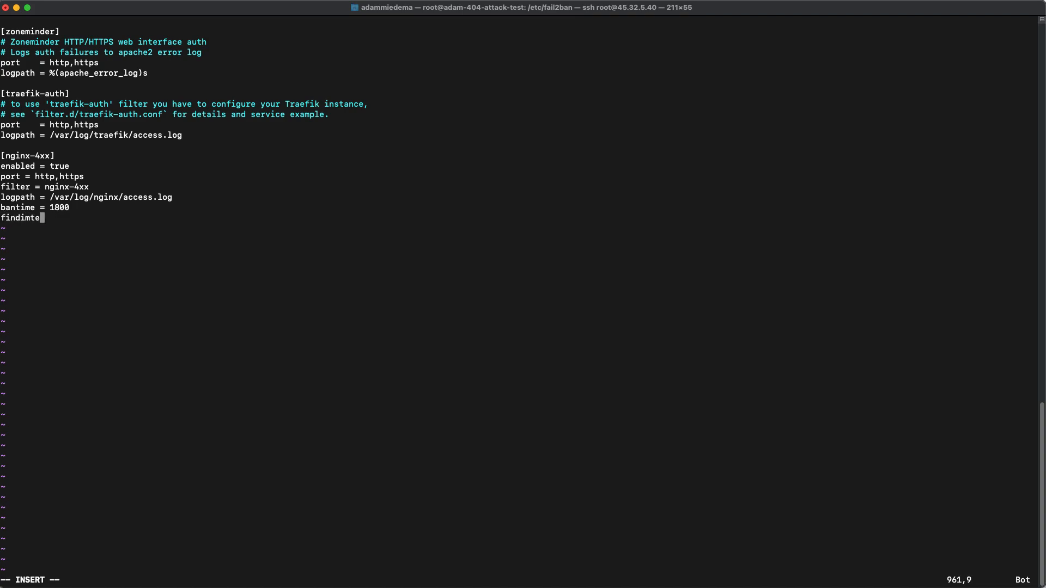
{"action": "key", "text": "BackSpace"}
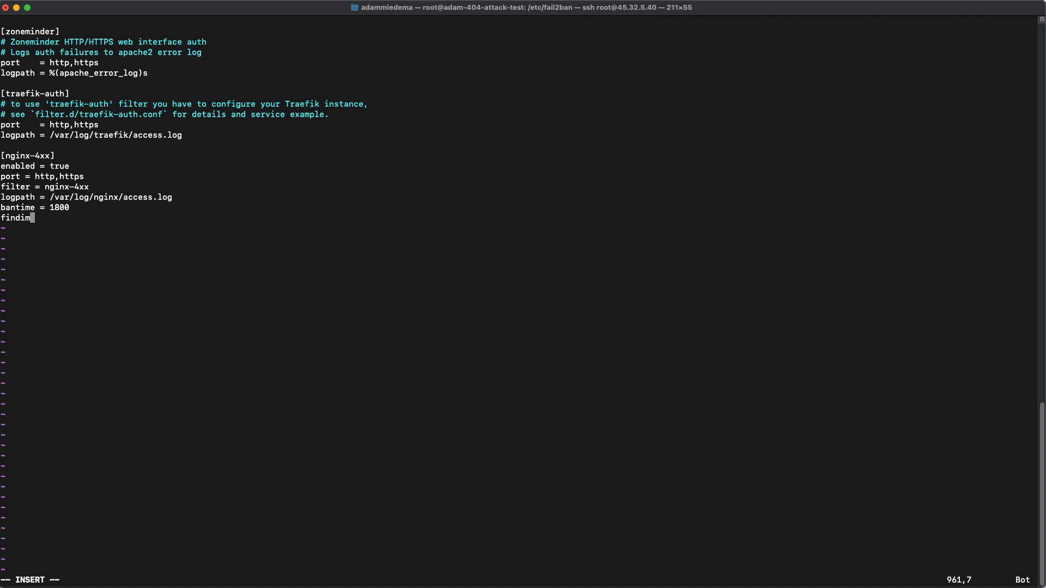
{"action": "key", "text": "BackSpace"}
{"action": "type", "text": "time ="}
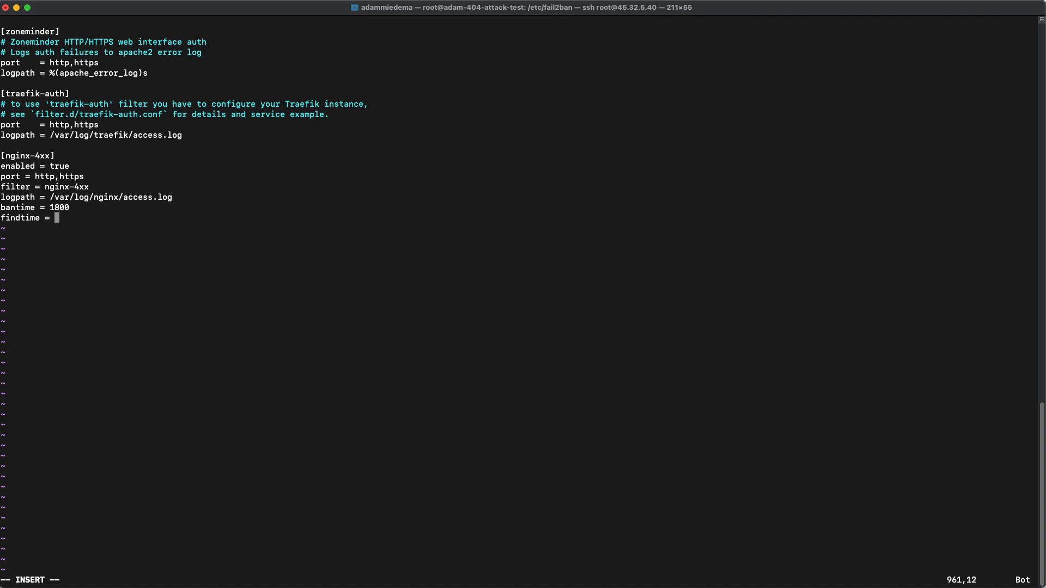
{"action": "type", "text": "60"}
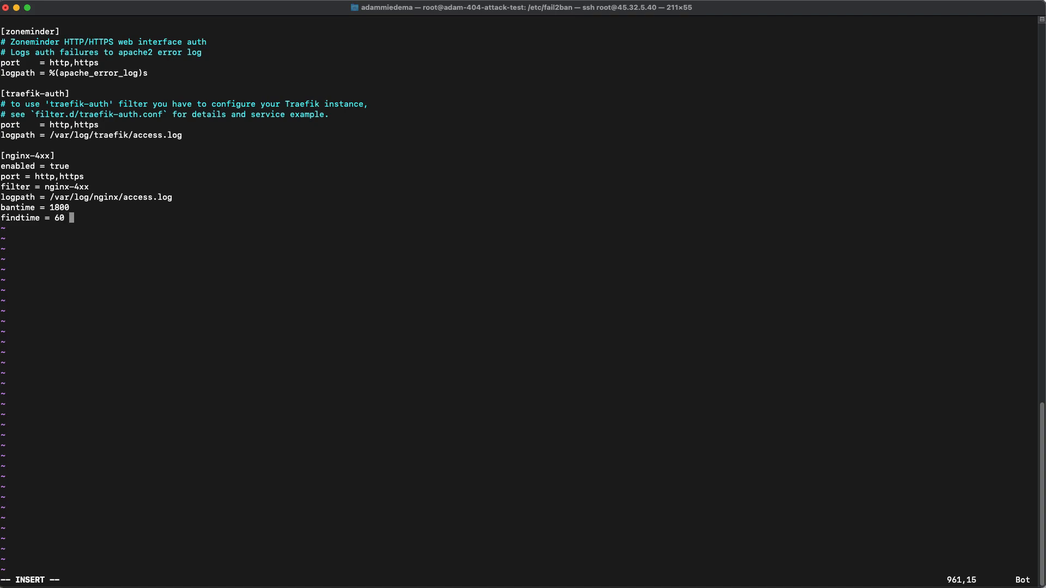
{"action": "key", "text": "Backspace"}
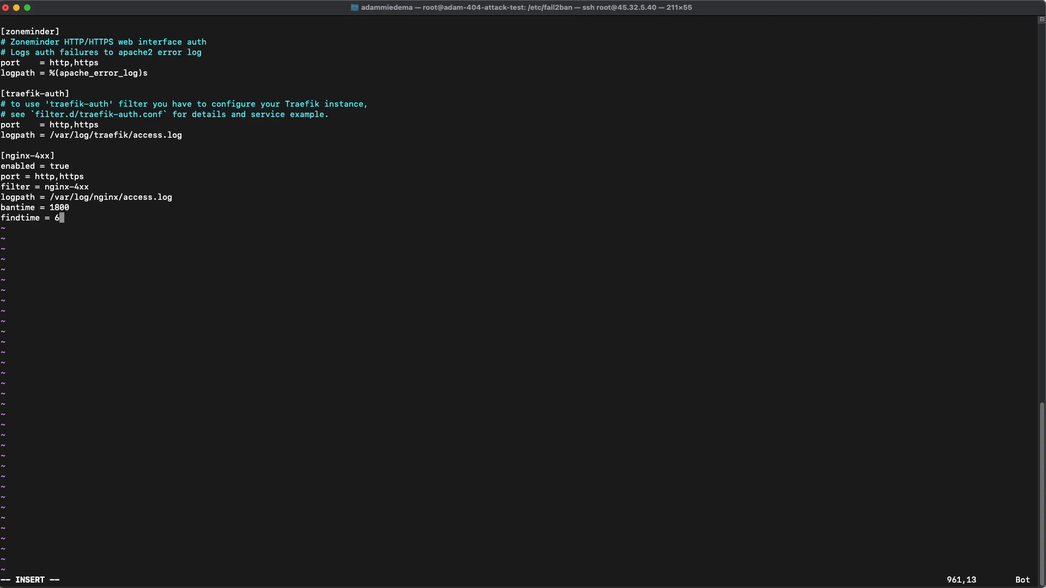
{"action": "type", "text": "0"}
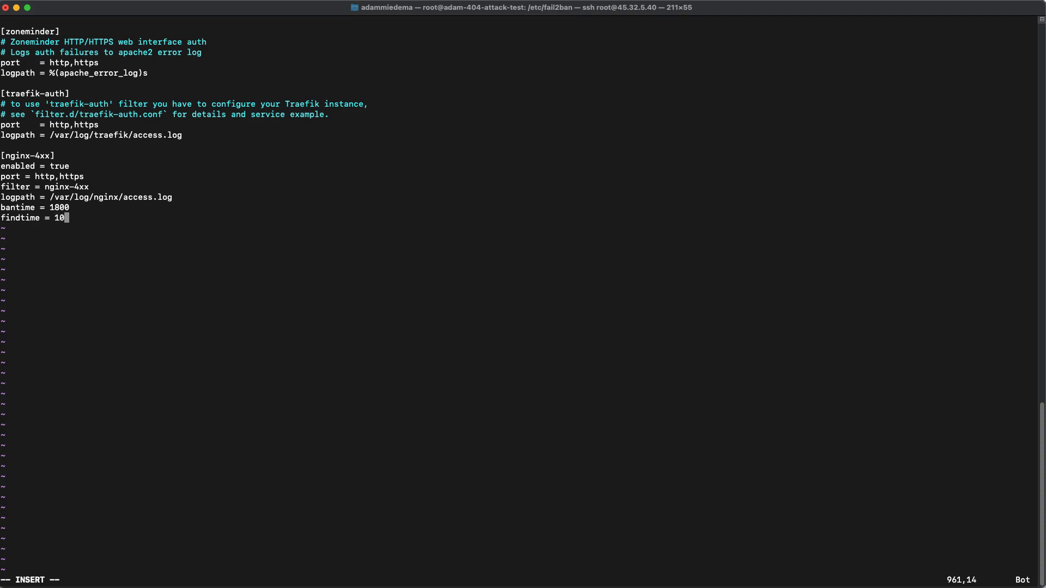
Add maxretry = 5 to the jail and close the editor.
{"action": "key", "text": "Return"}
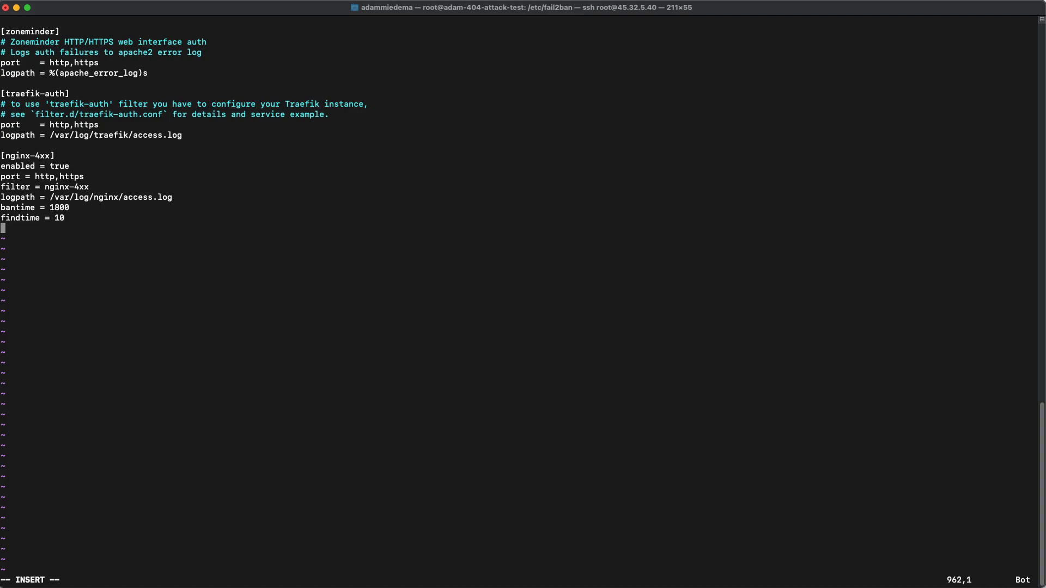
{"action": "type", "text": "maxretry ="}
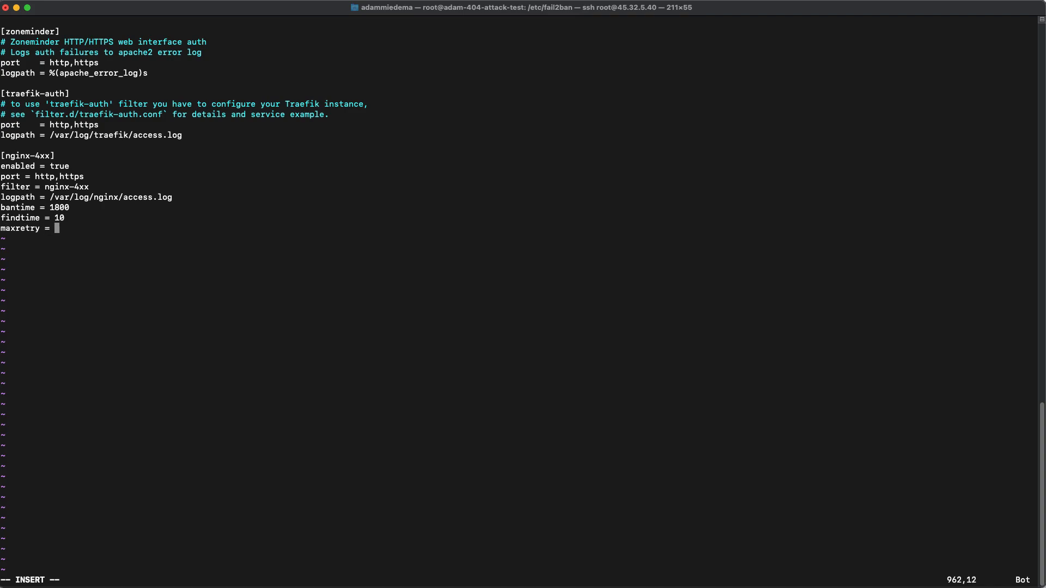
{"action": "type", "text": "5"}
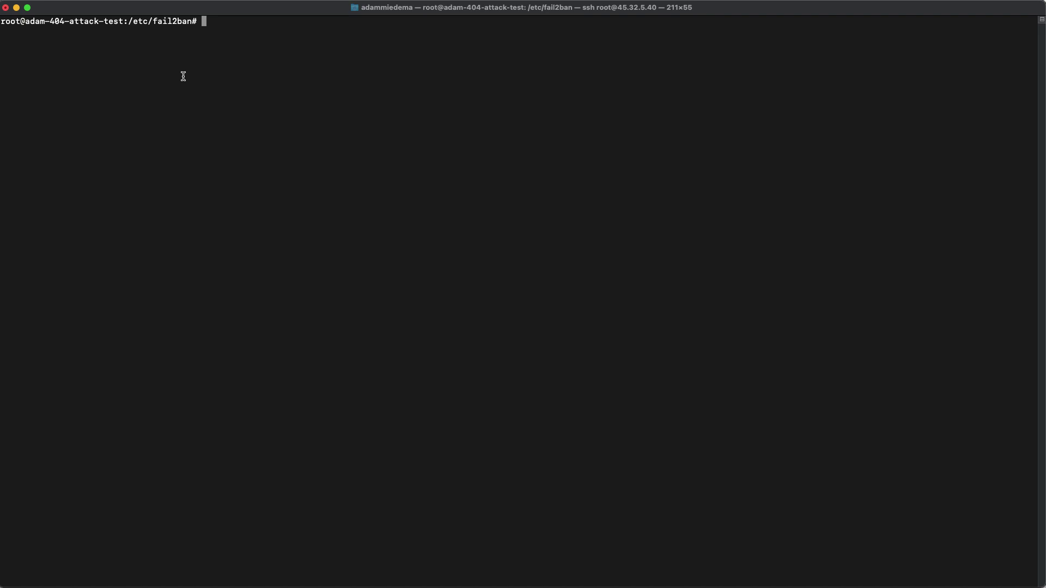
Restart the fail2ban service.
{"action": "type", "text": "service"}
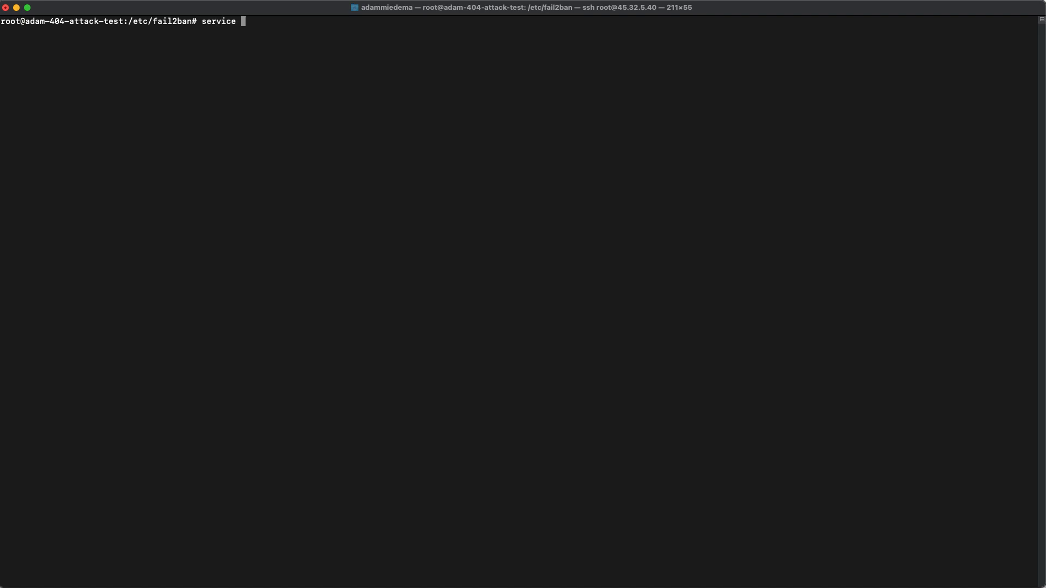
{"action": "type", "text": "fail2ban restart"}
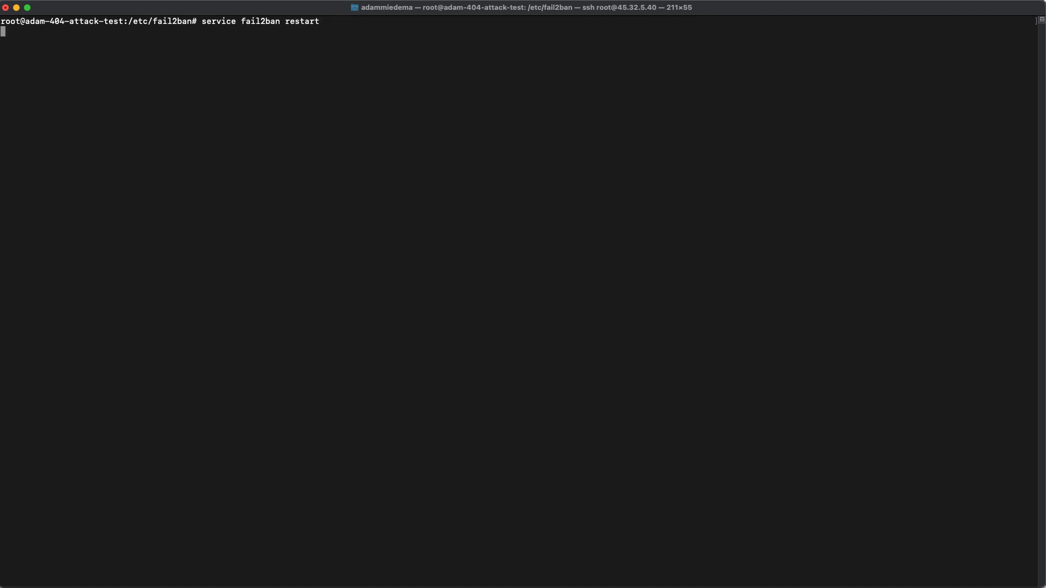
{"action": "key", "text": "Return"}
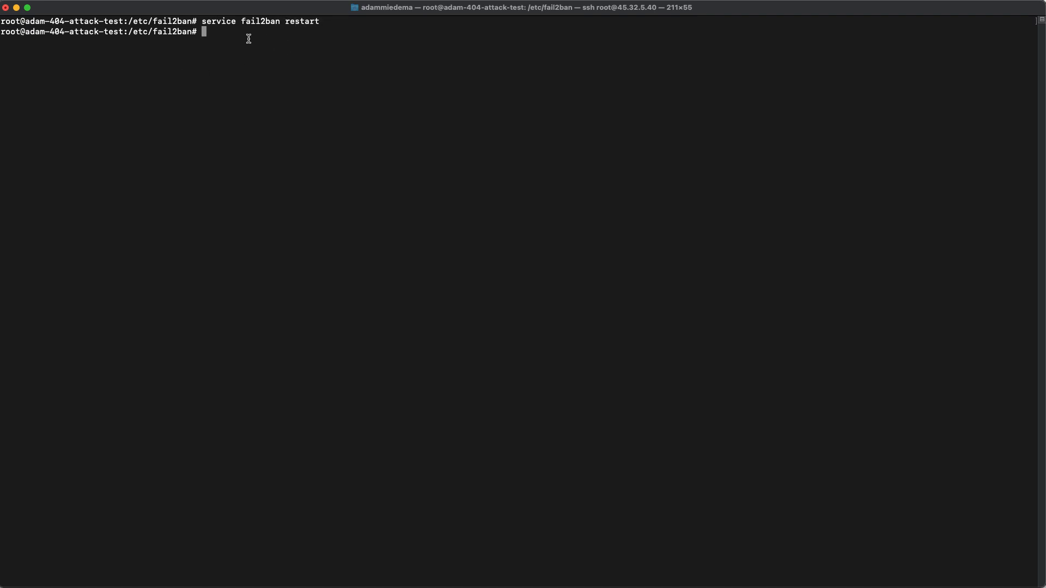
{"action": "mouse_move", "coordinate": [227, 47]}
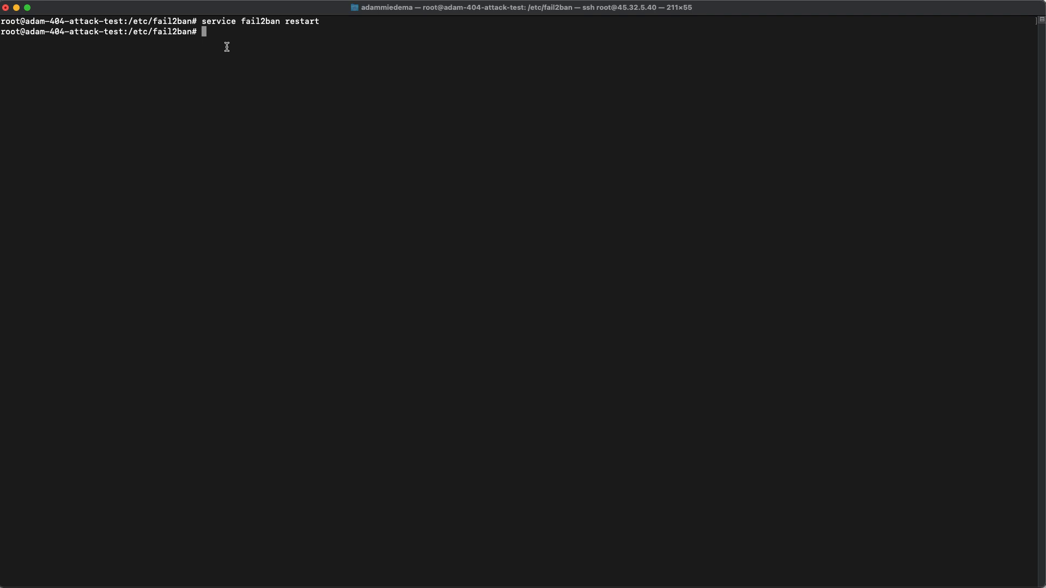
Check the nginx-4xx jail status with fail2ban-client, which reports no such jail.
{"action": "type", "text": "fai"}
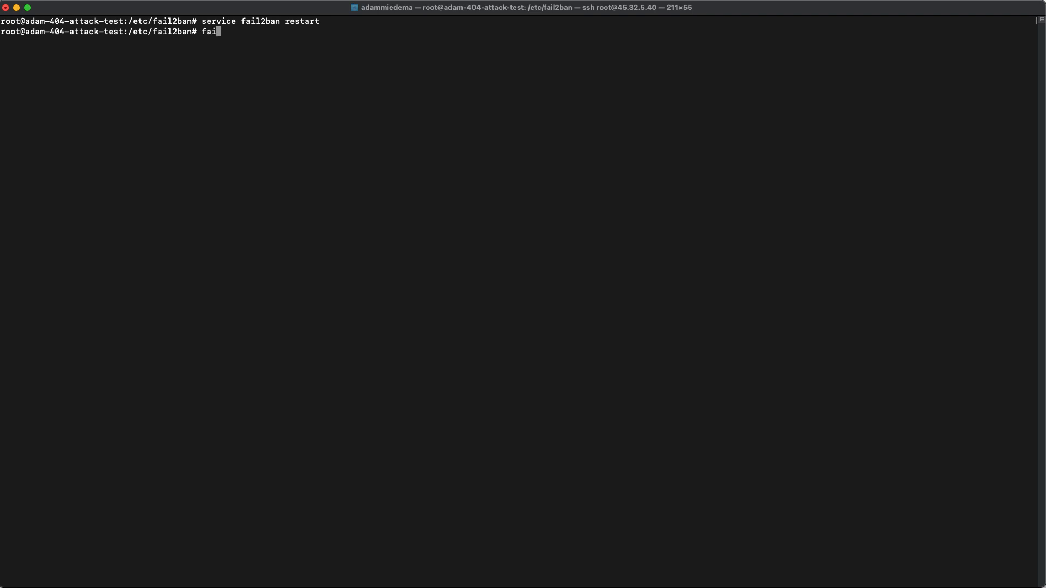
{"action": "type", "text": "2ban-cl"}
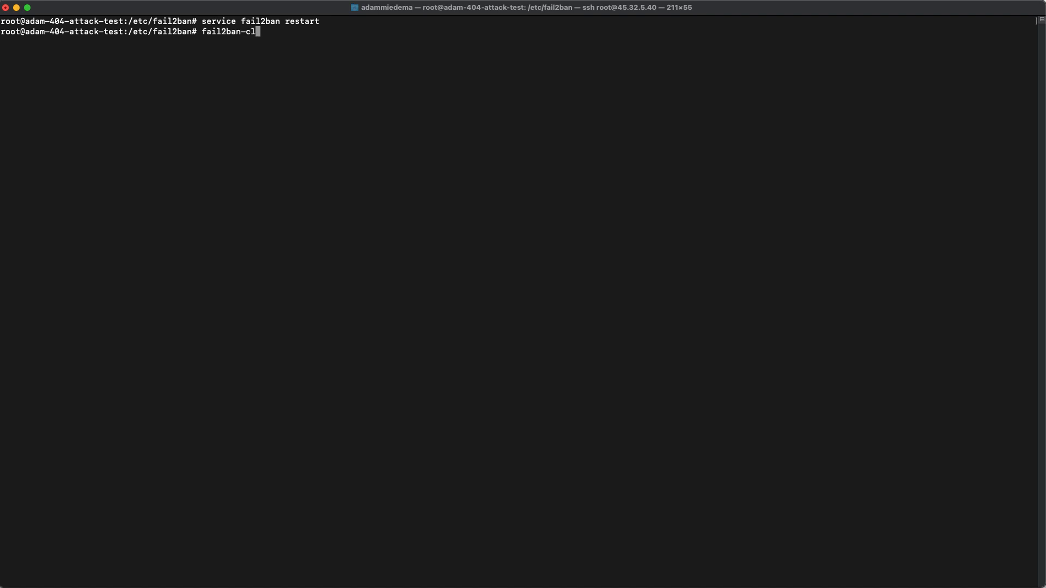
{"action": "type", "text": "ient status"}
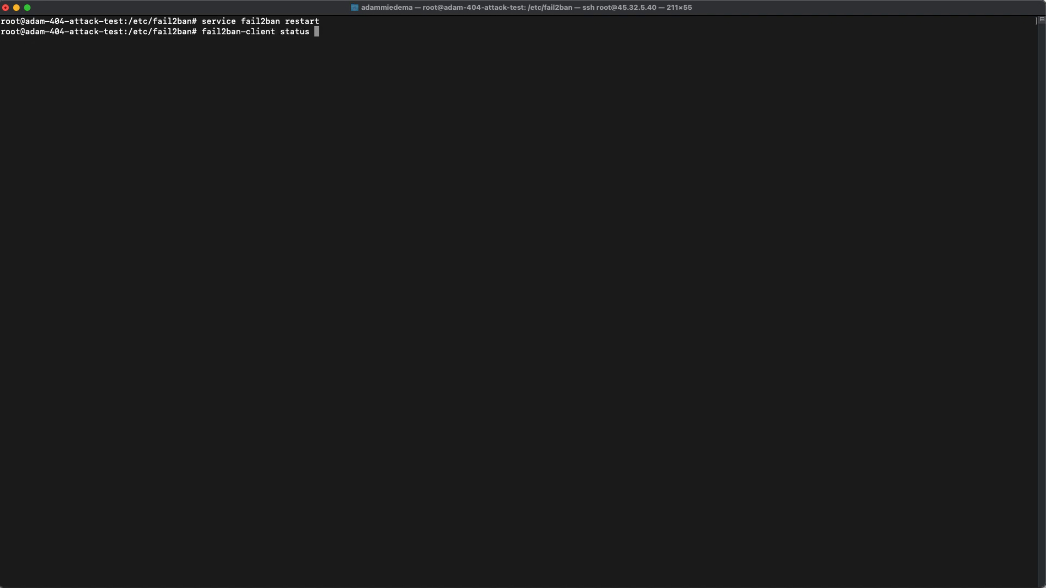
{"action": "type", "text": "nginx-"}
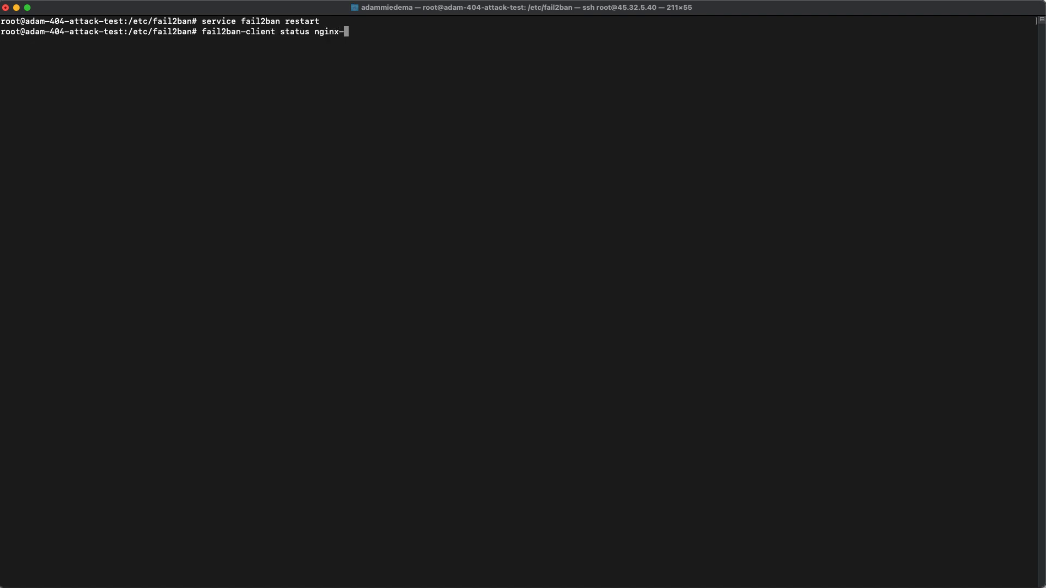
{"action": "type", "text": "4xx"}
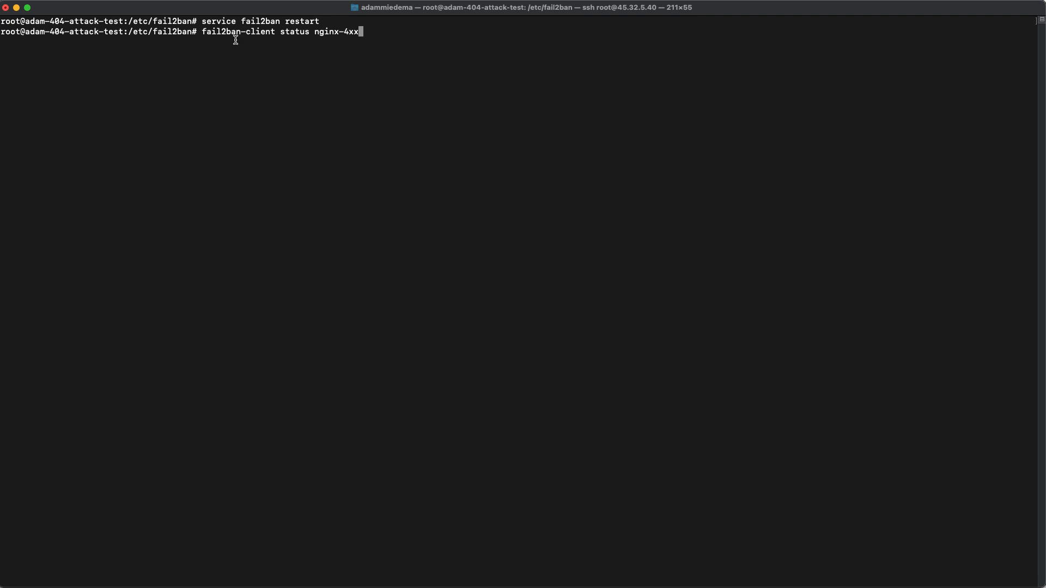
{"action": "key", "text": "Return"}
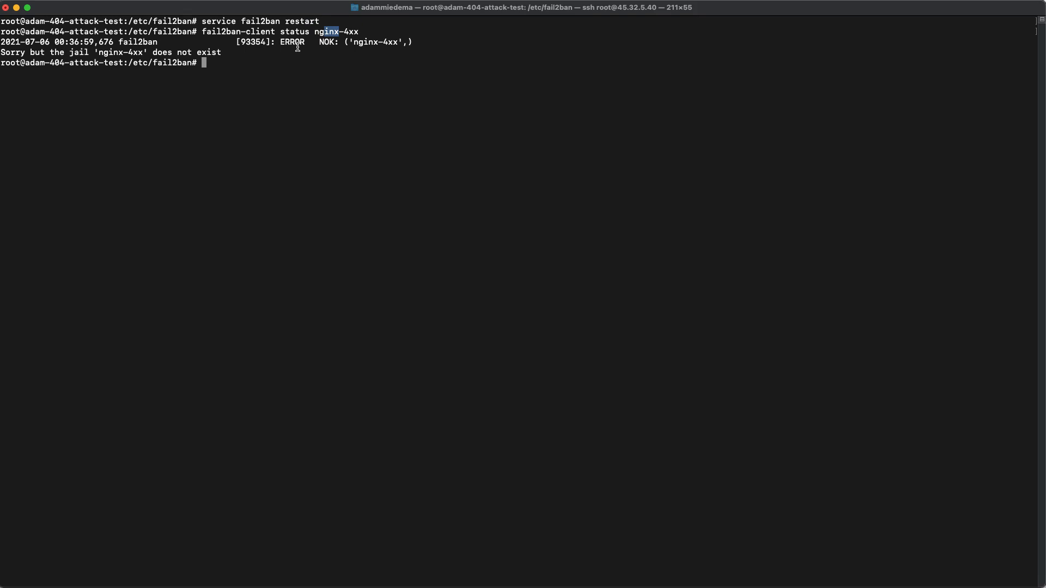
{"action": "type", "text": "cd filter.d/"}
{"action": "type", "text": "ls -alt"}
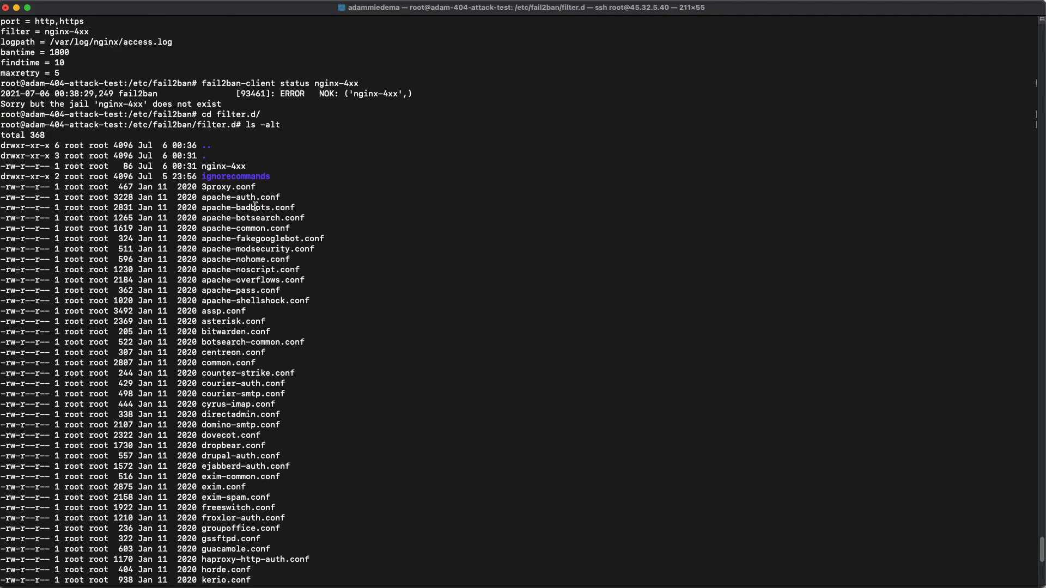
Rename the nginx-4xx filter file to nginx-4xx.conf with mv.
{"action": "double_click", "coordinate": [222, 166]}
{"action": "type", "text": "D"}
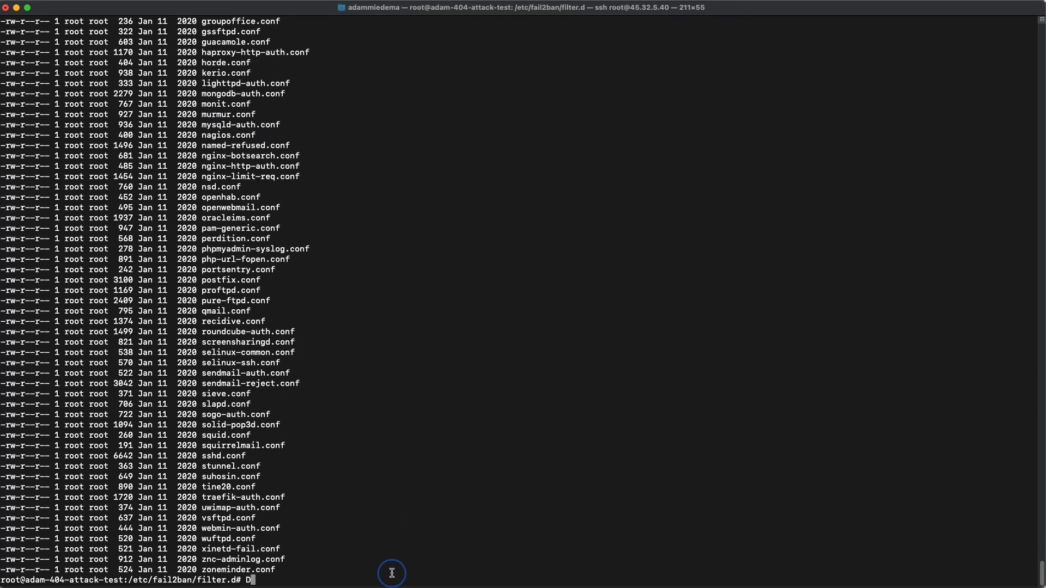
{"action": "type", "text": "mv"}
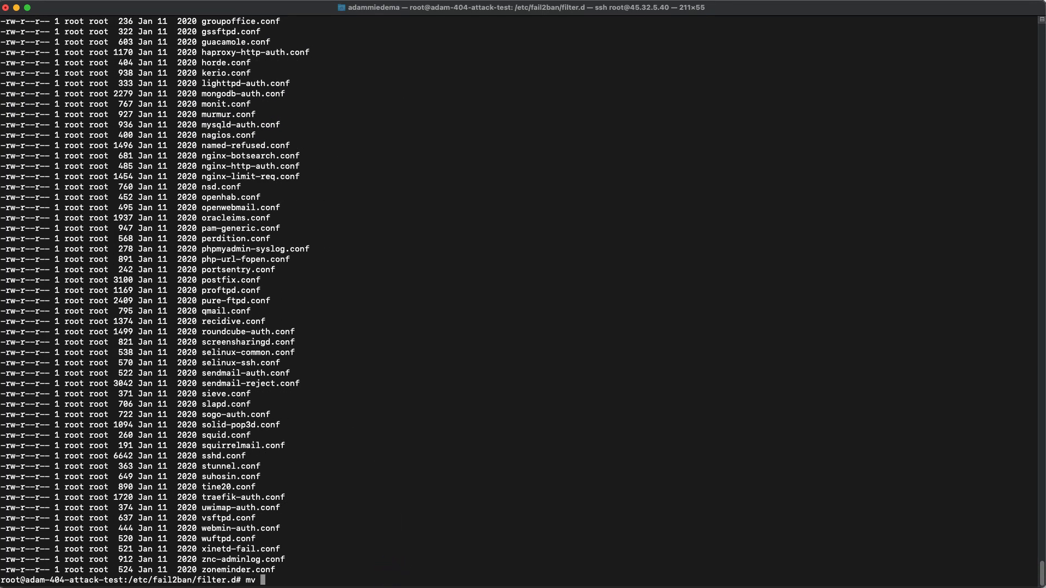
{"action": "type", "text": "nginx-4xx"}
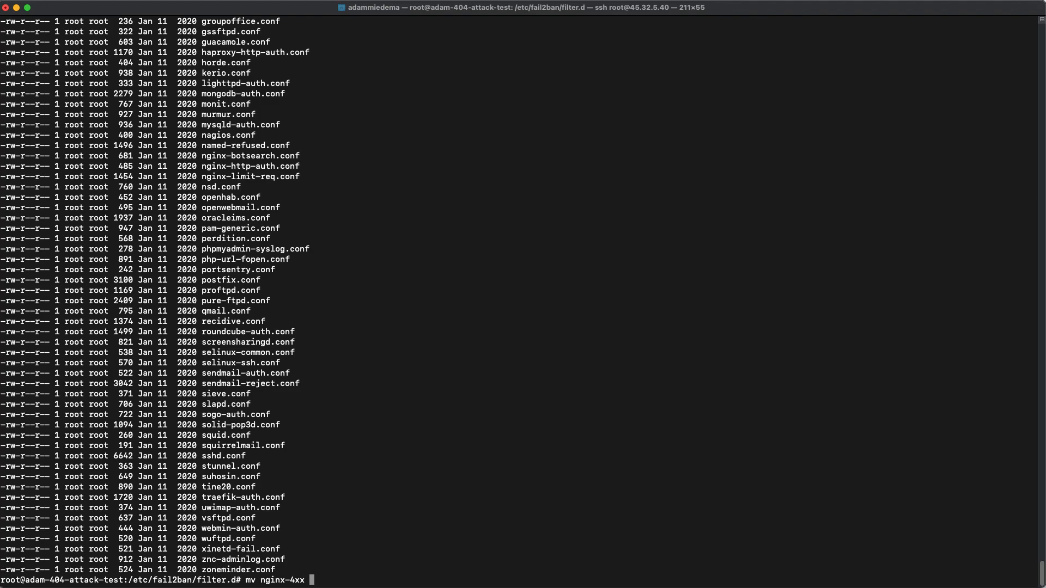
{"action": "type", "text": "nginx-4xx.conf"}
{"action": "type", "text": "ls -alt"}
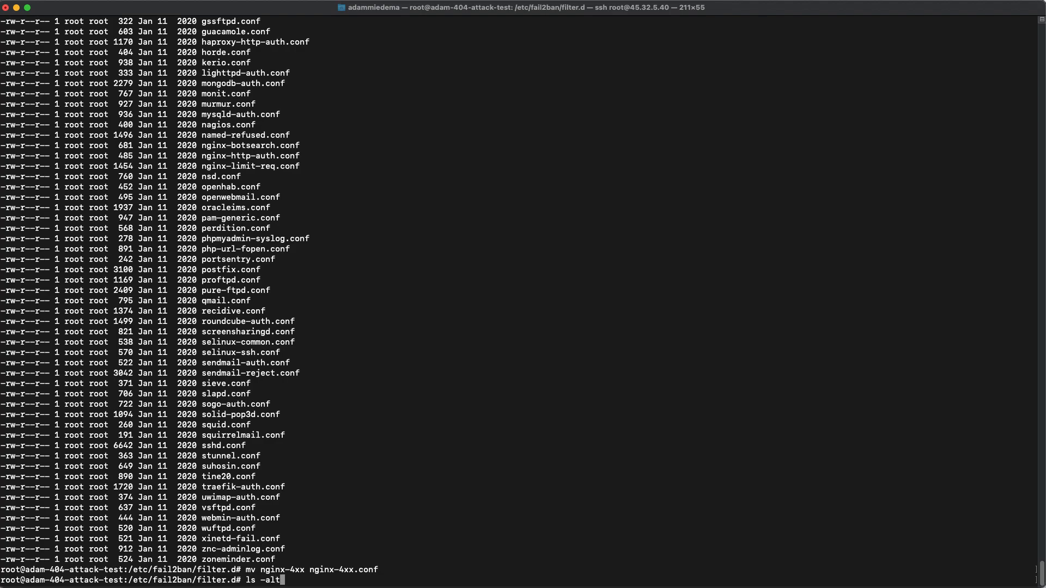
{"action": "key", "text": "Return"}
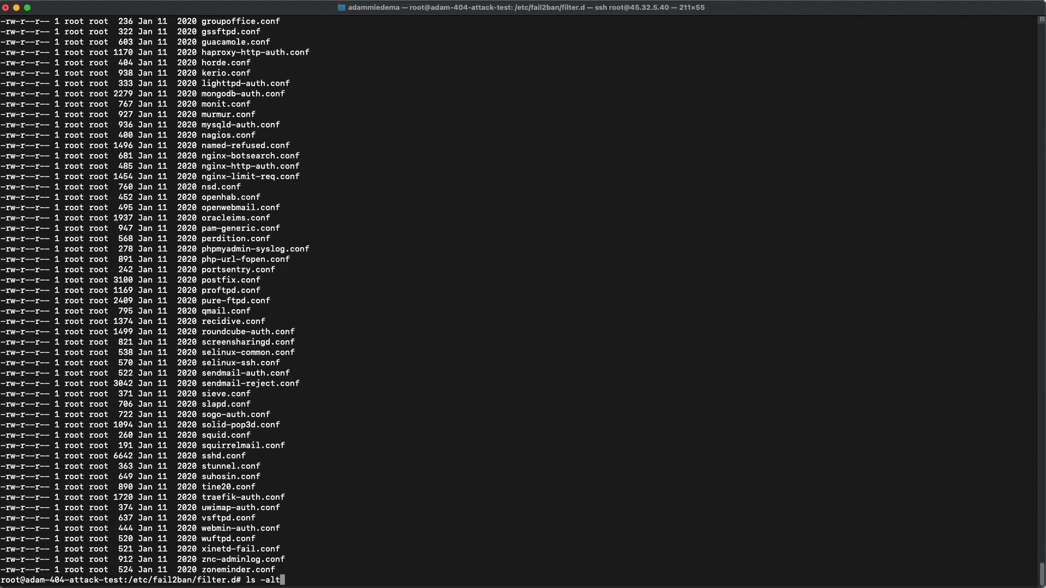
Check the nginx-4xx jail status and restart fail2ban so the jail loads.
{"action": "type", "text": "fail2ban-client status nginx-4xx"}
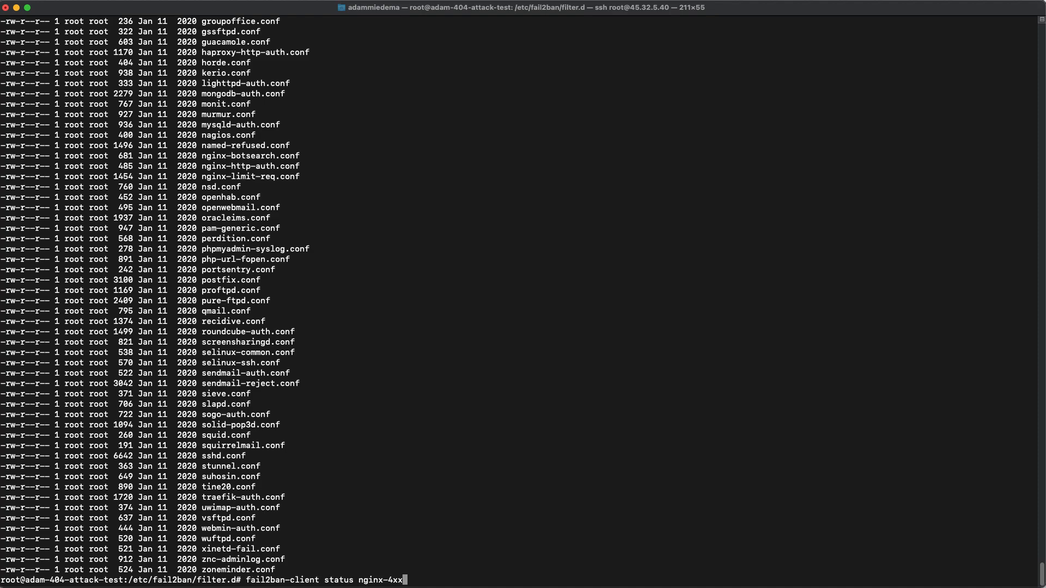
{"action": "key", "text": "Return"}
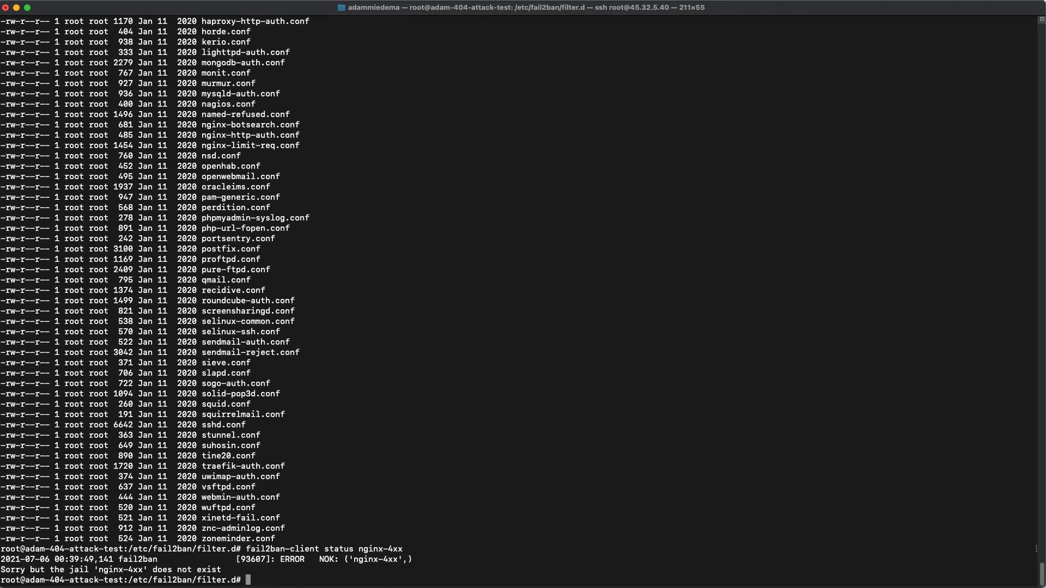
{"action": "type", "text": "service fail2ban restart"}
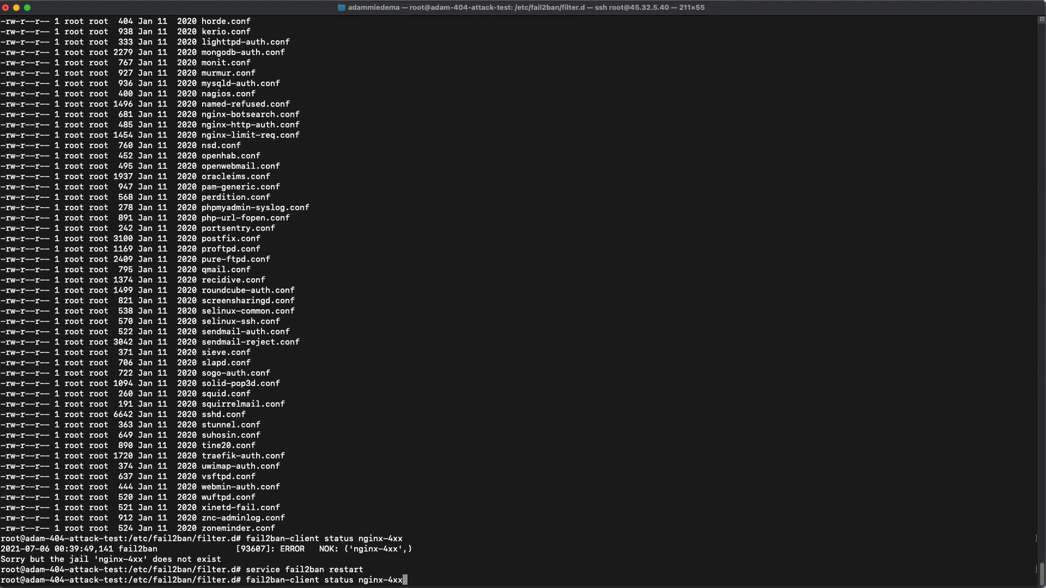
{"action": "key", "text": "Return"}
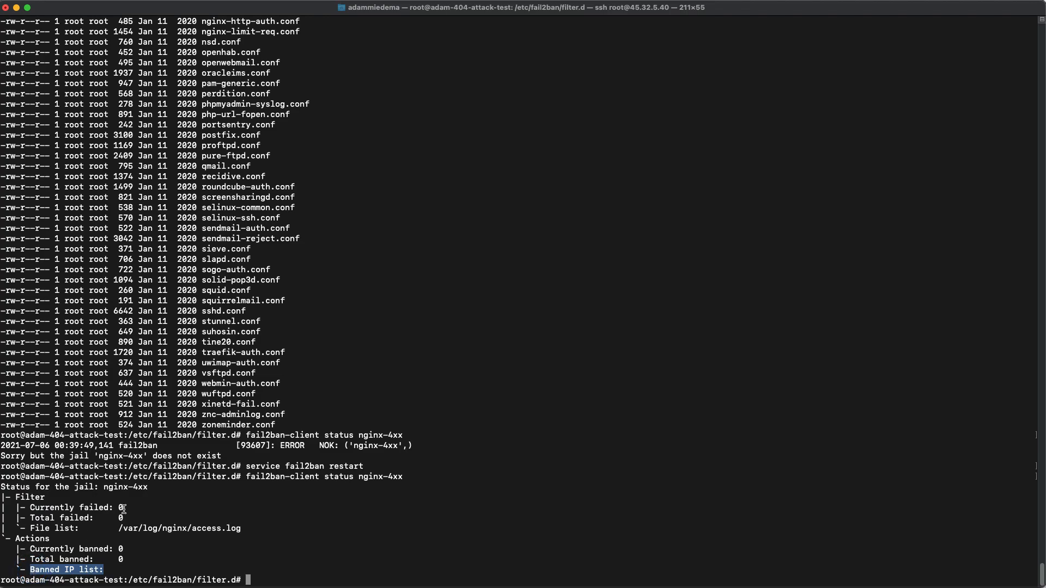
{"action": "mouse_move", "coordinate": [132, 523]}
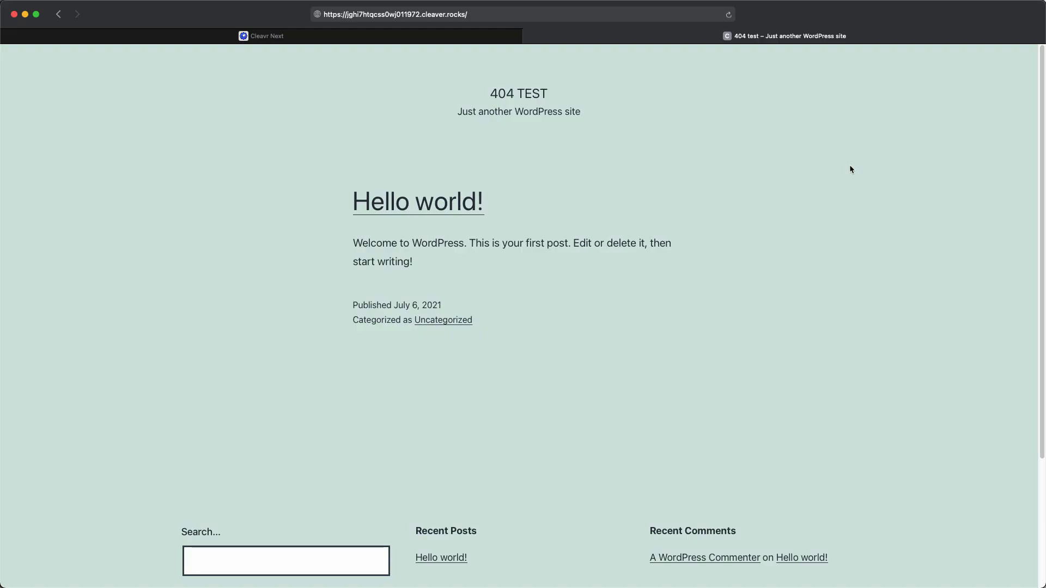
Load a nonexistent page on the test site and reload it until Cloudflare Error 521 appears.
{"action": "left_click", "coordinate": [467, 14]}
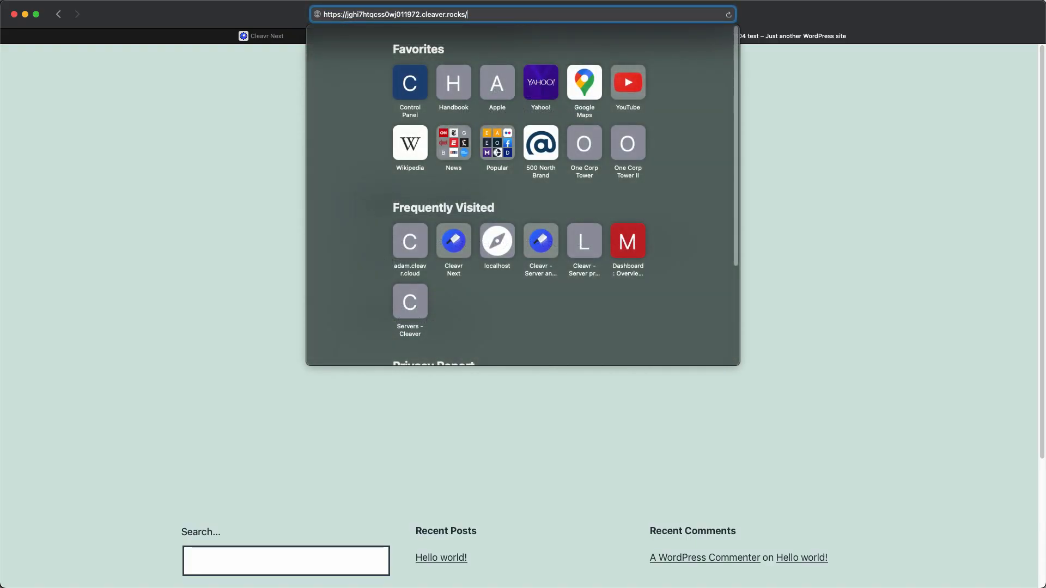
{"action": "key", "text": "Return"}
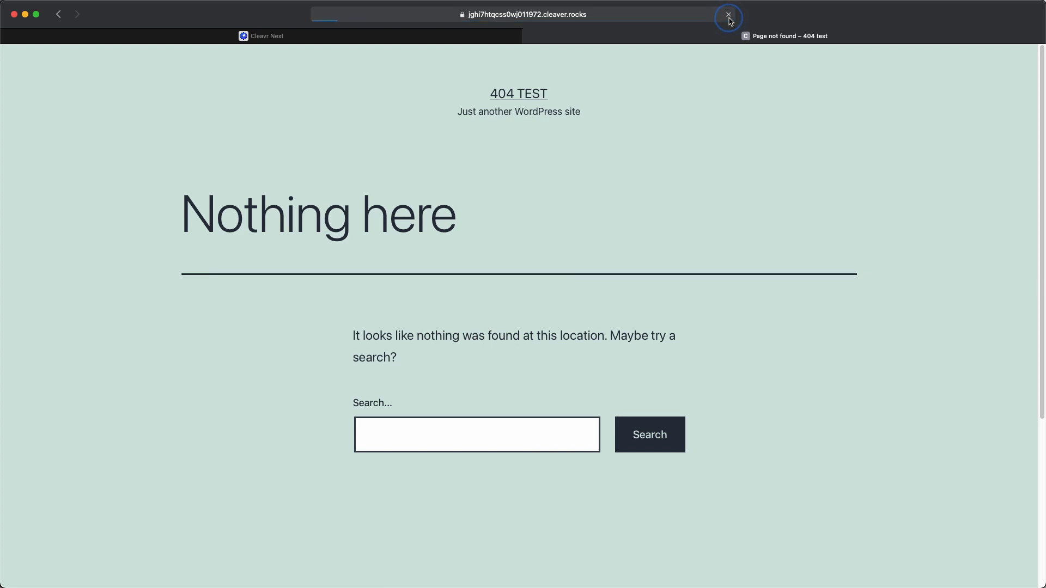
{"action": "left_click", "coordinate": [728, 14]}
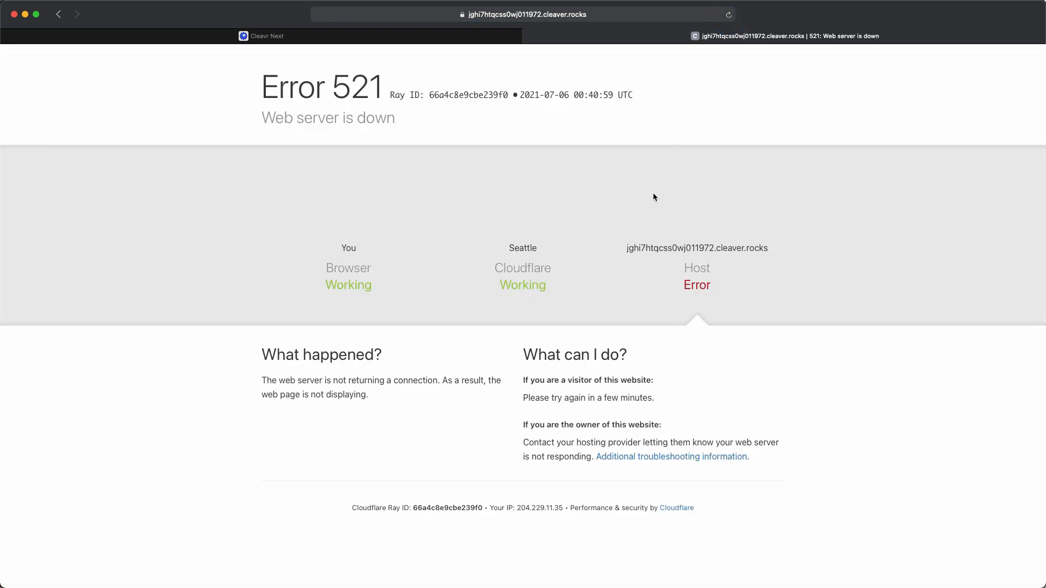
{"action": "mouse_move", "coordinate": [500, 194]}
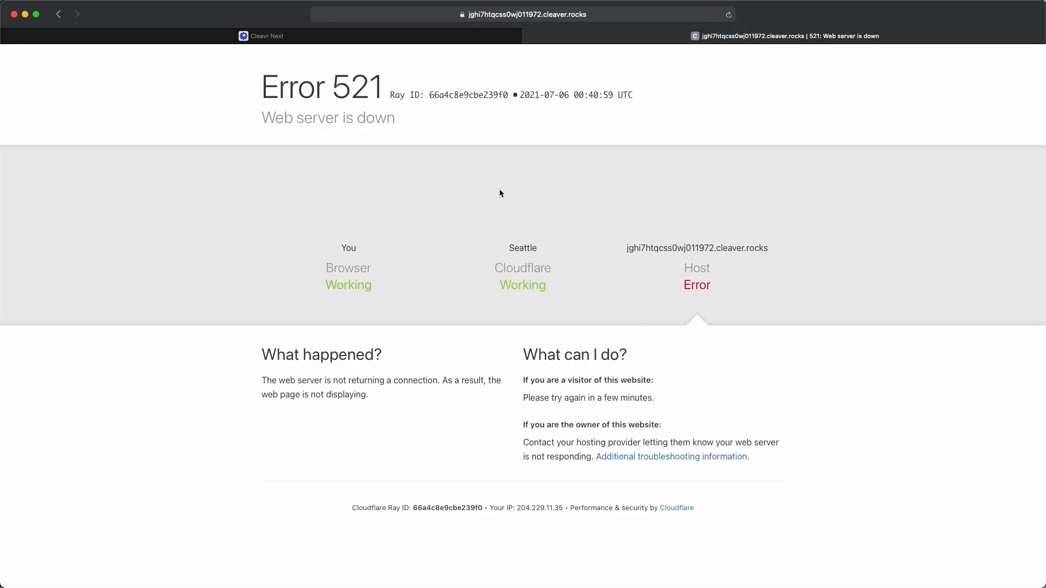
{"action": "left_click", "coordinate": [671, 225]}
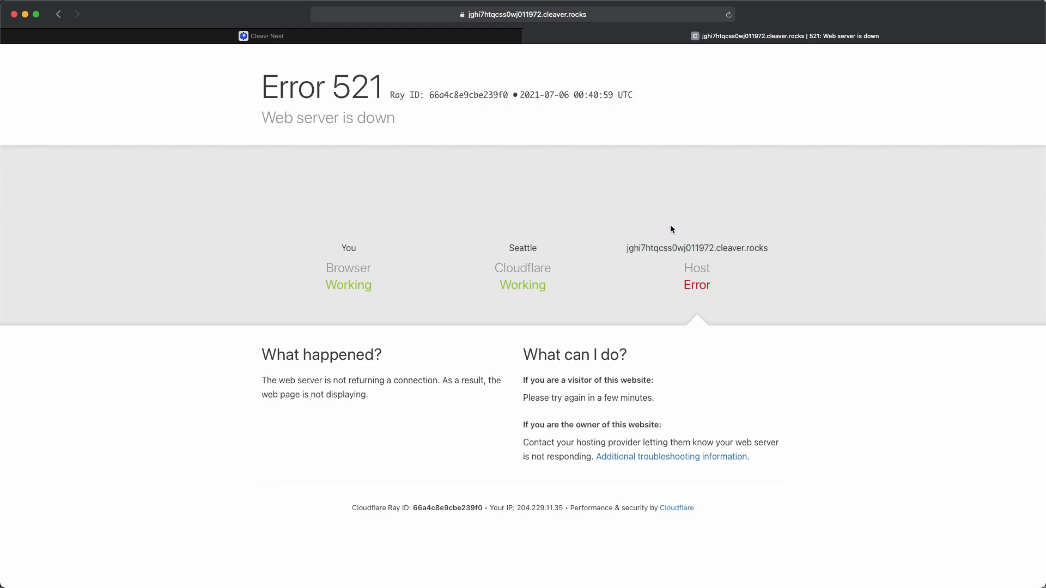
{"action": "type", "text": "t"}
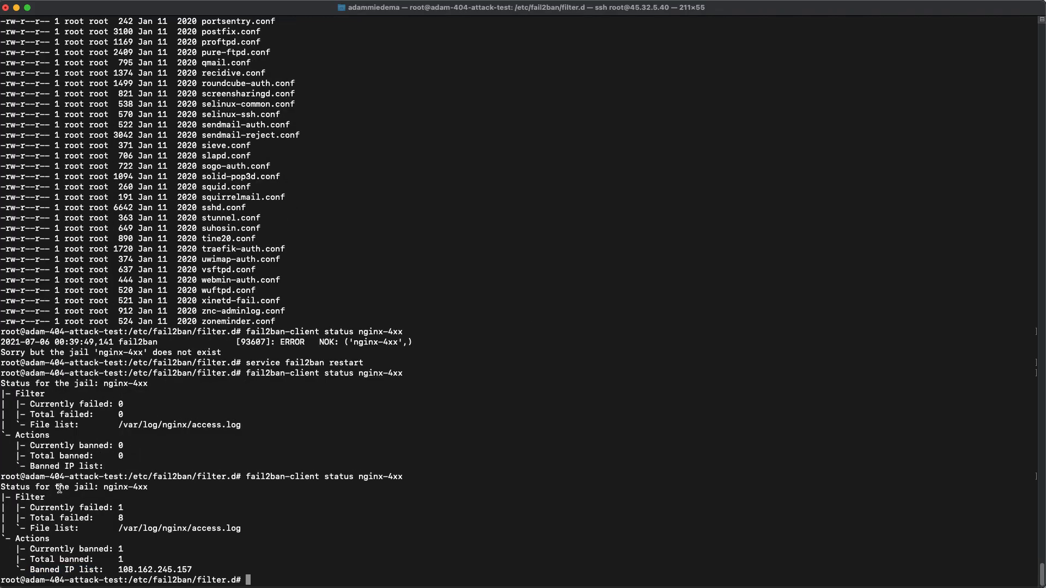
Highlight 'Currently failed' in the nginx-4xx jail status output showing the banned IP.
{"action": "double_click", "coordinate": [60, 507]}
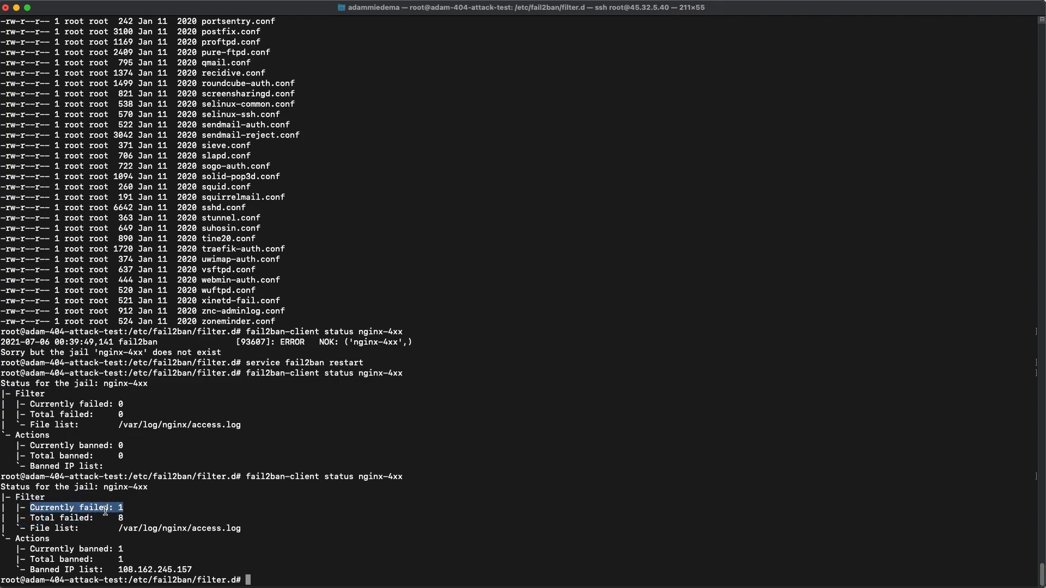